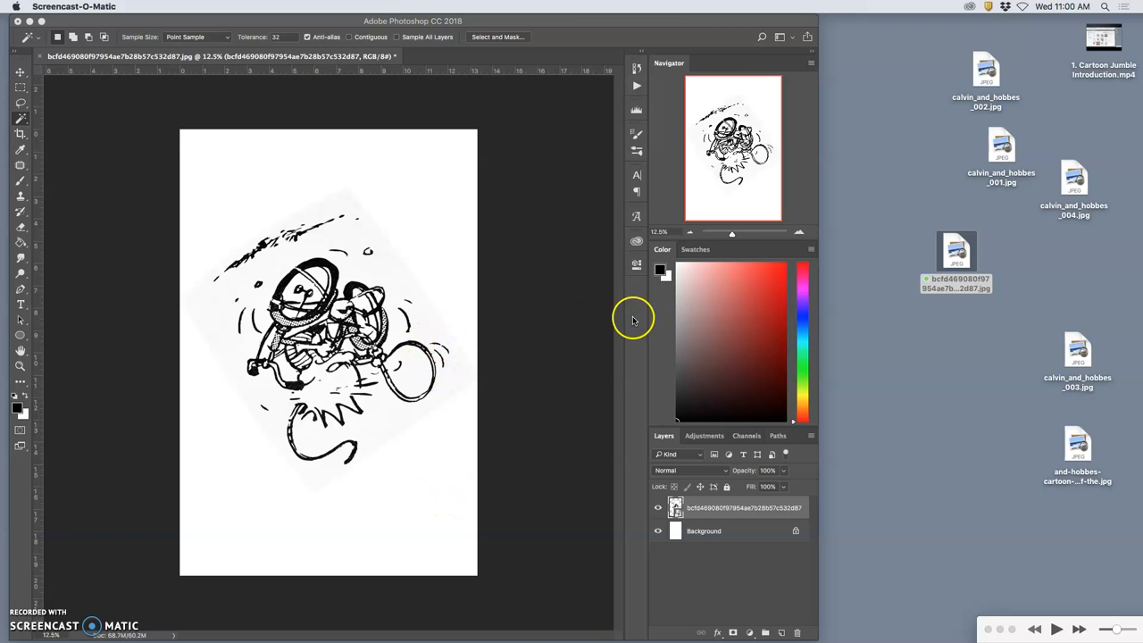
Place calvin_and_hobbes_001.jpg over the bicycle comic and rotate it to a tilted angle.
left_click(658, 508)
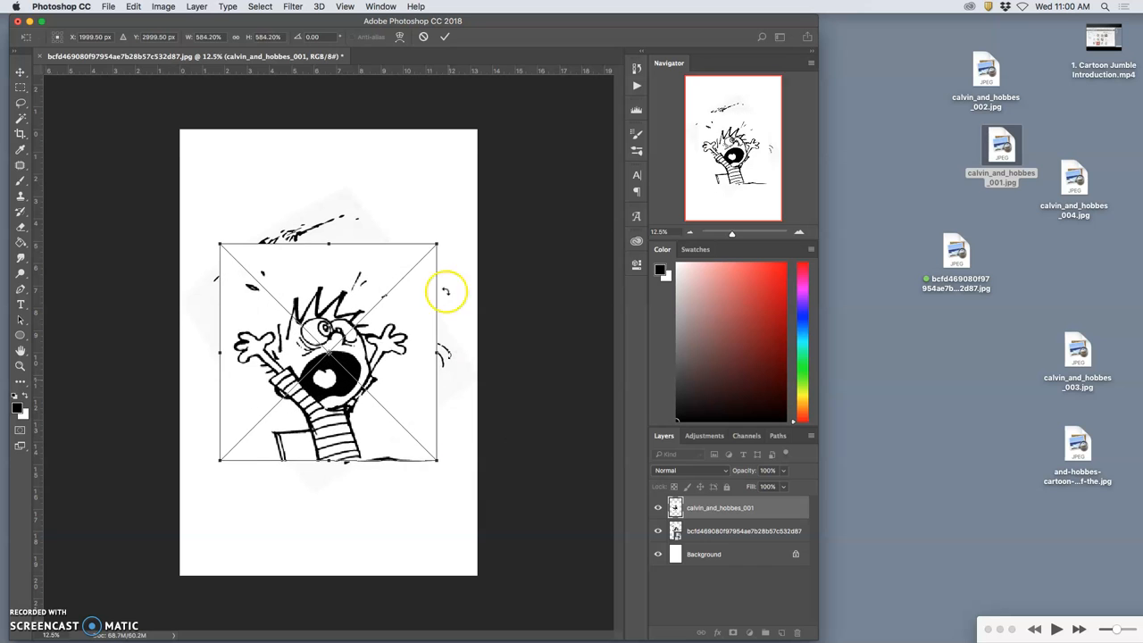
left_click_drag(446, 290, 362, 232)
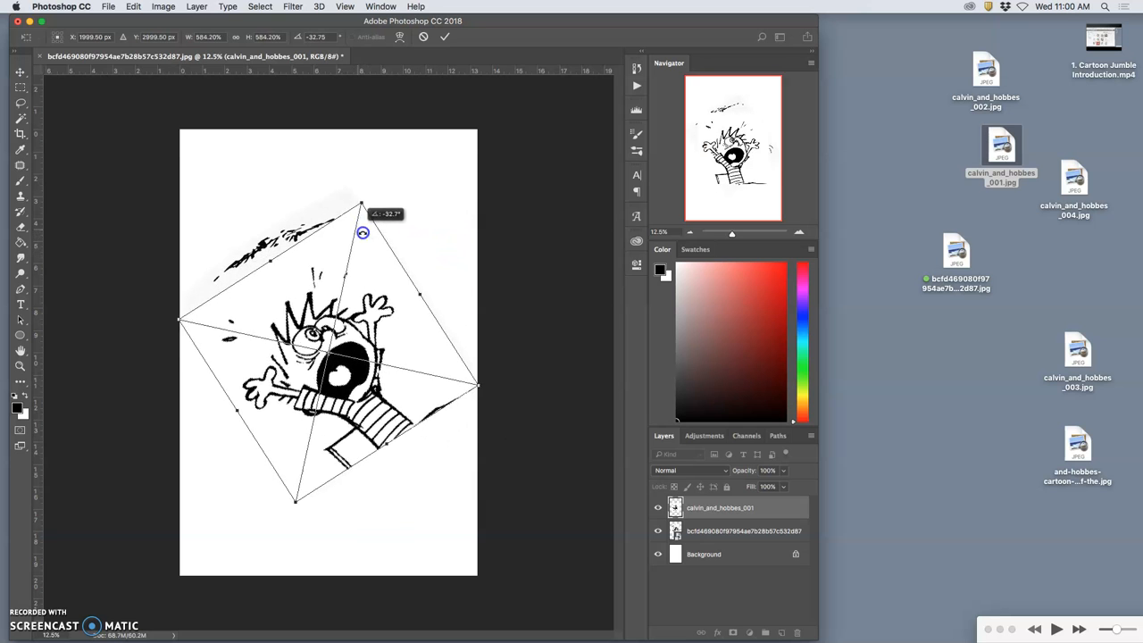
left_click_drag(363, 232, 376, 286)
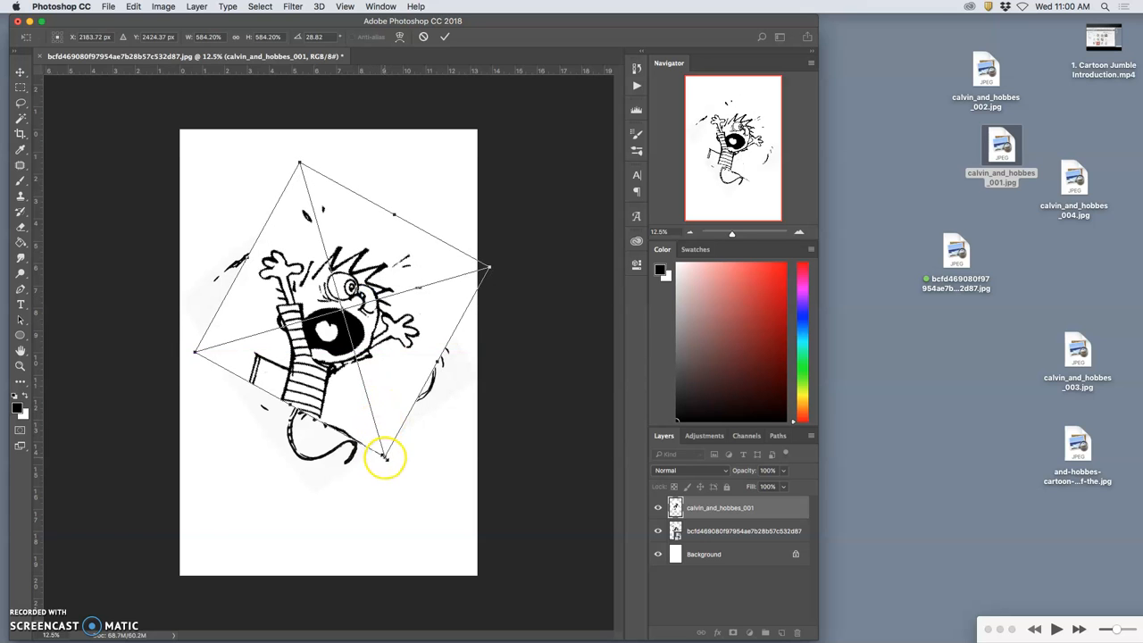
left_click_drag(386, 457, 400, 482)
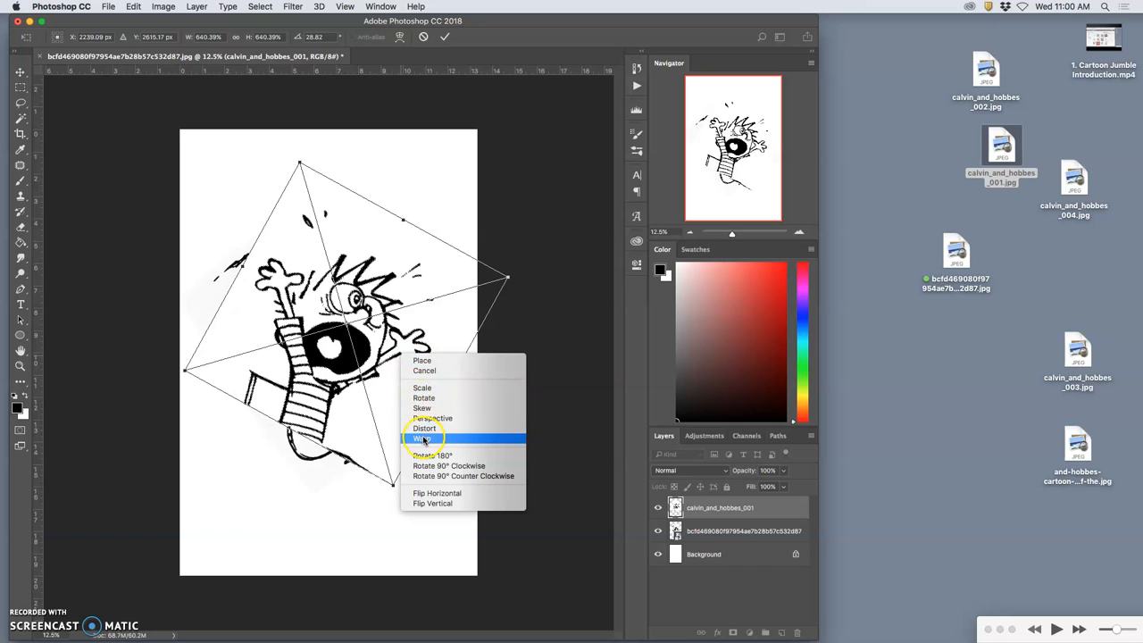
left_click(420, 439)
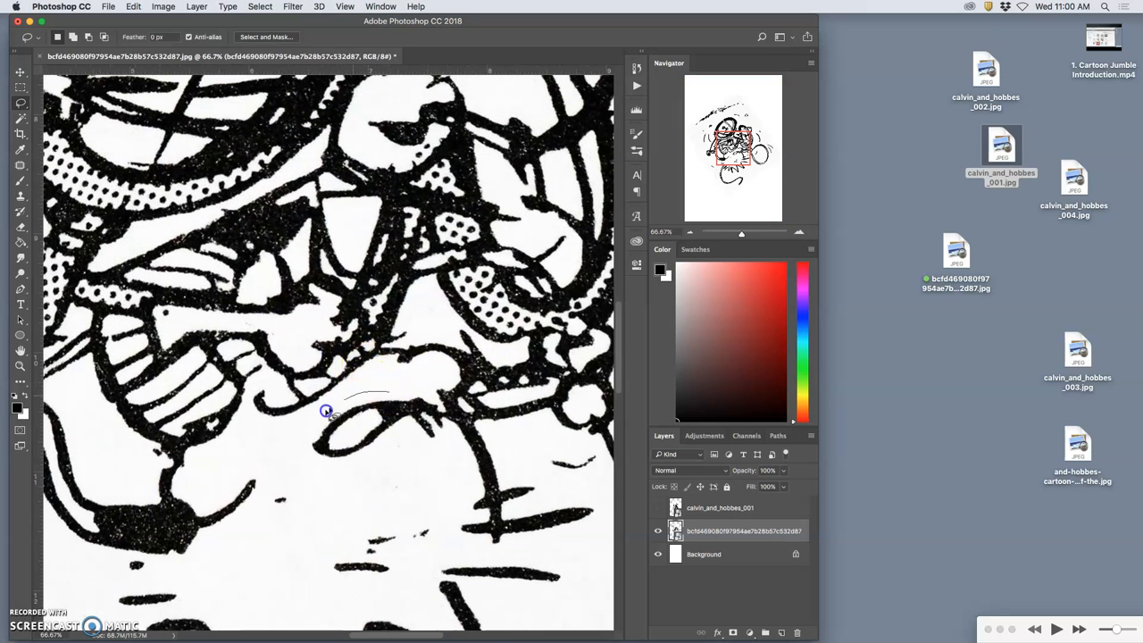
Lasso a stray mark below the bicycle and dismiss the smart-object editing warning.
left_click_drag(325, 411, 289, 443)
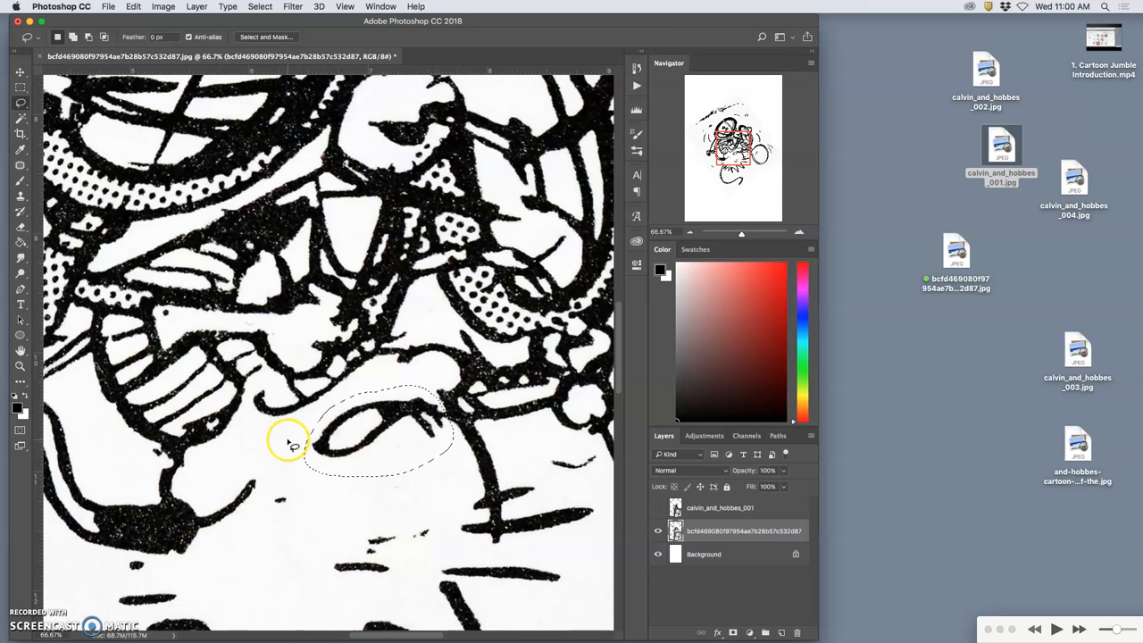
mouse_move(429, 404)
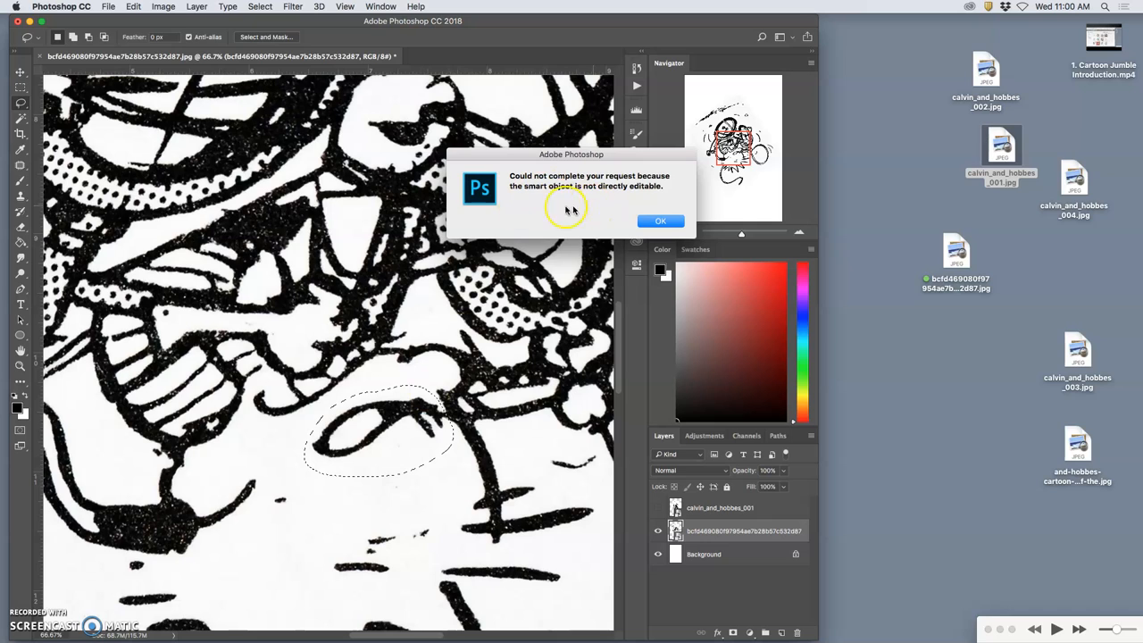
mouse_move(706, 195)
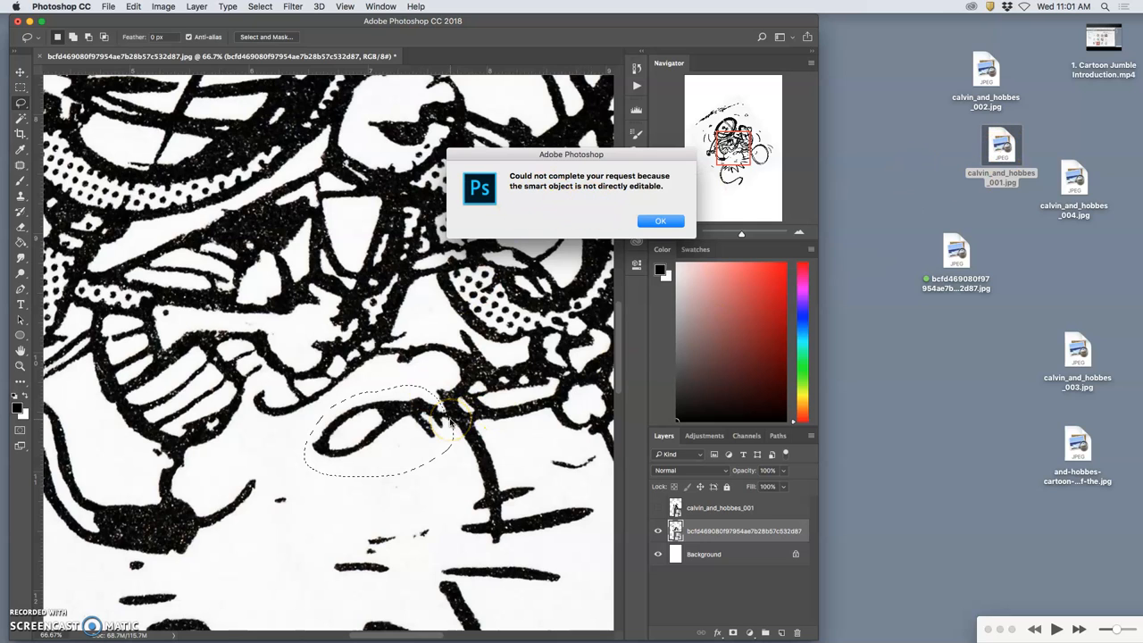
mouse_move(629, 516)
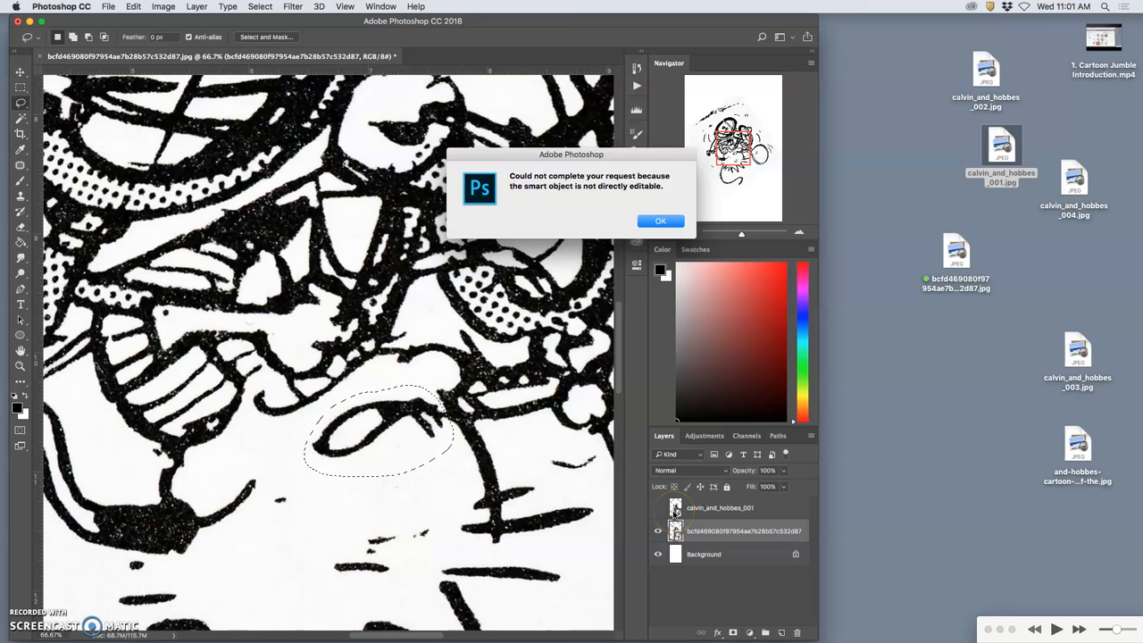
left_click(661, 221)
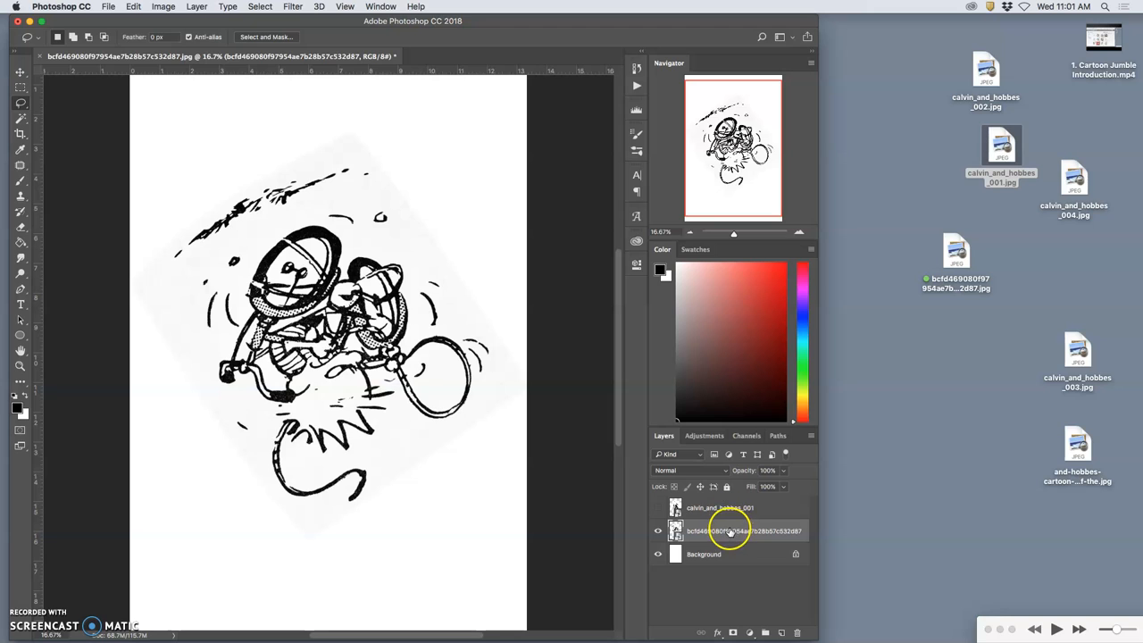
Rasterize the bicycle scan layer so it becomes an editable pixel layer.
right_click(728, 531)
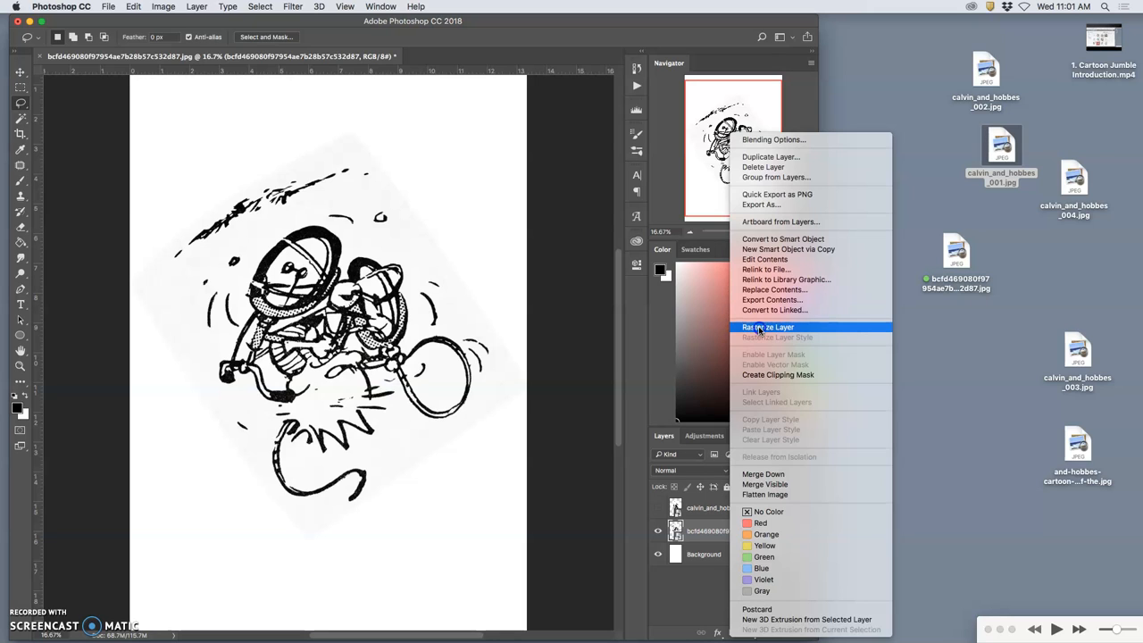
left_click(769, 325)
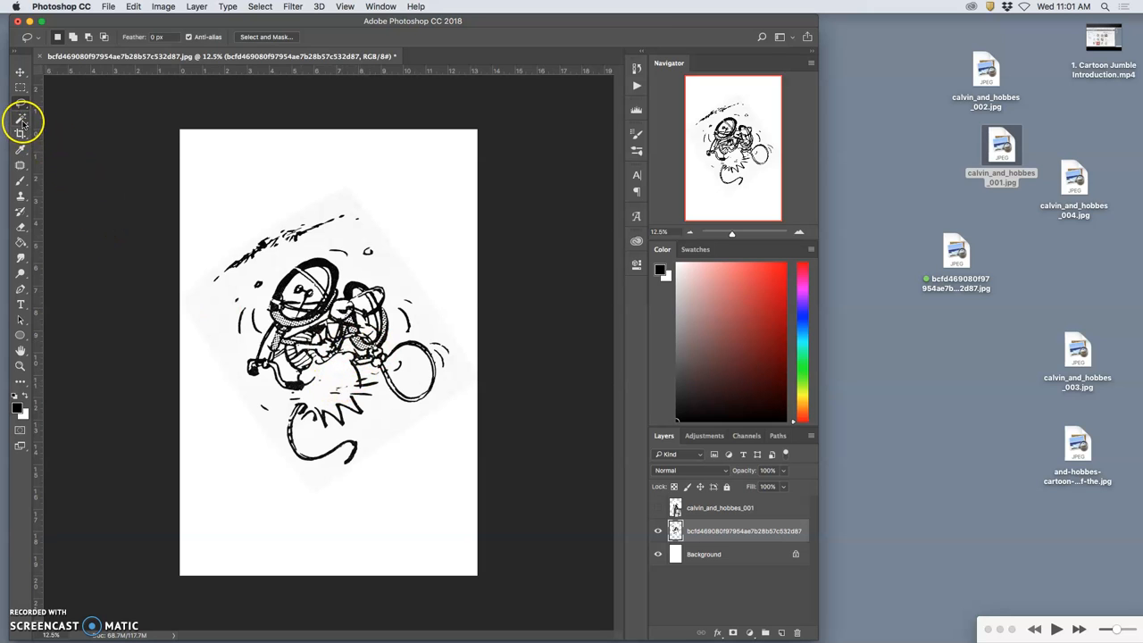
With Magic Wand active, darken the bicycle comic's shadows in Levels and dismiss the invalid-number warning.
left_click(21, 107)
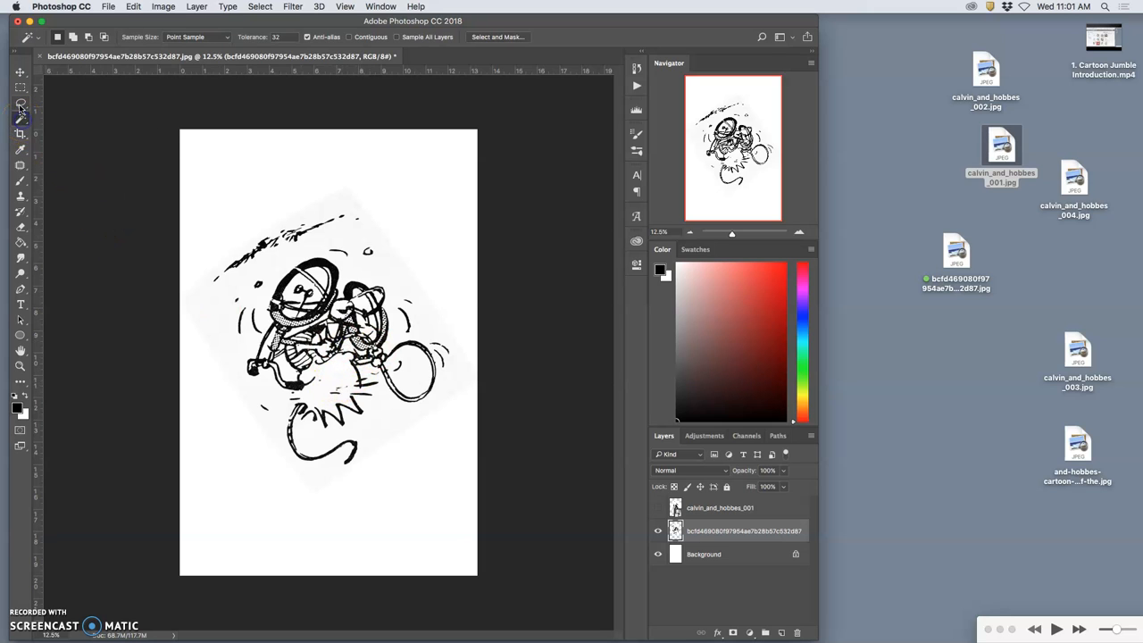
mouse_move(22, 107)
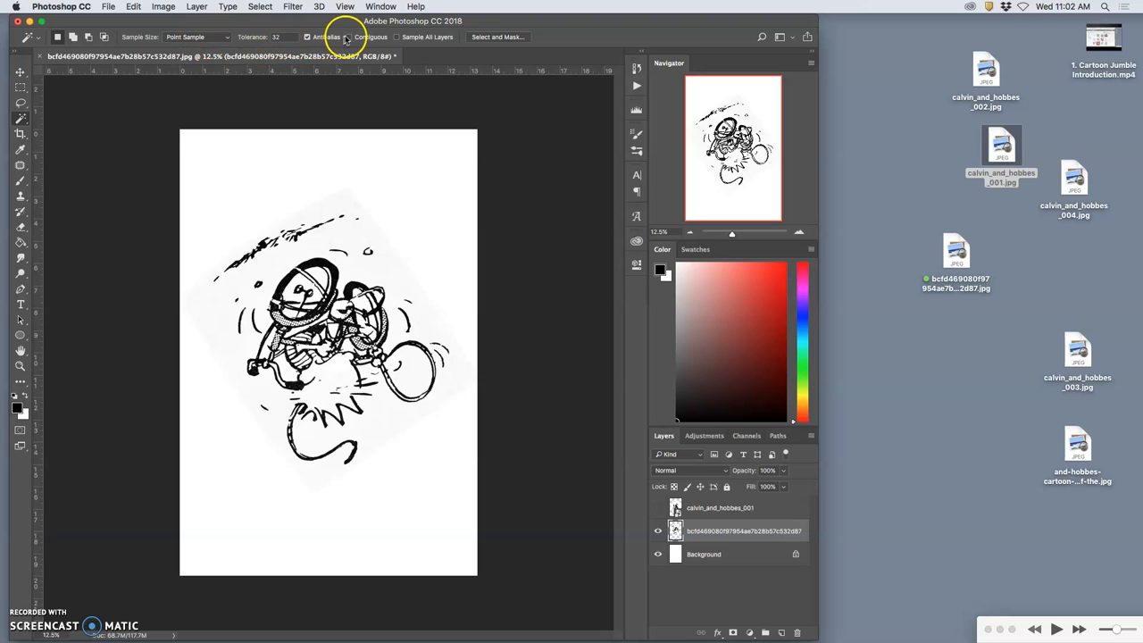
mouse_move(348, 40)
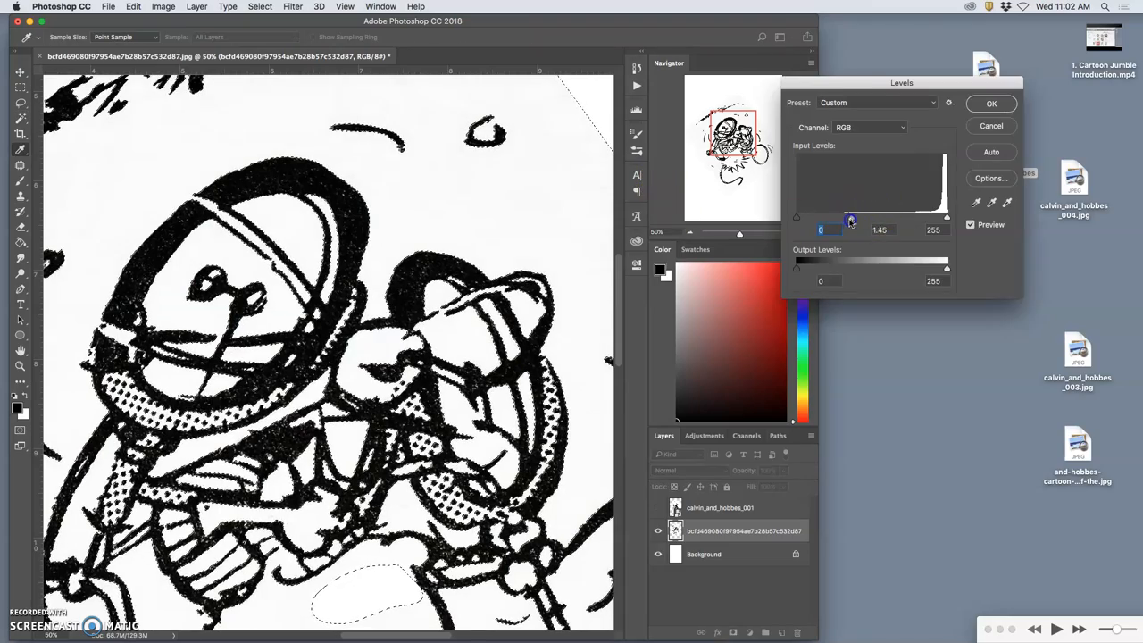
left_click_drag(850, 218, 926, 213)
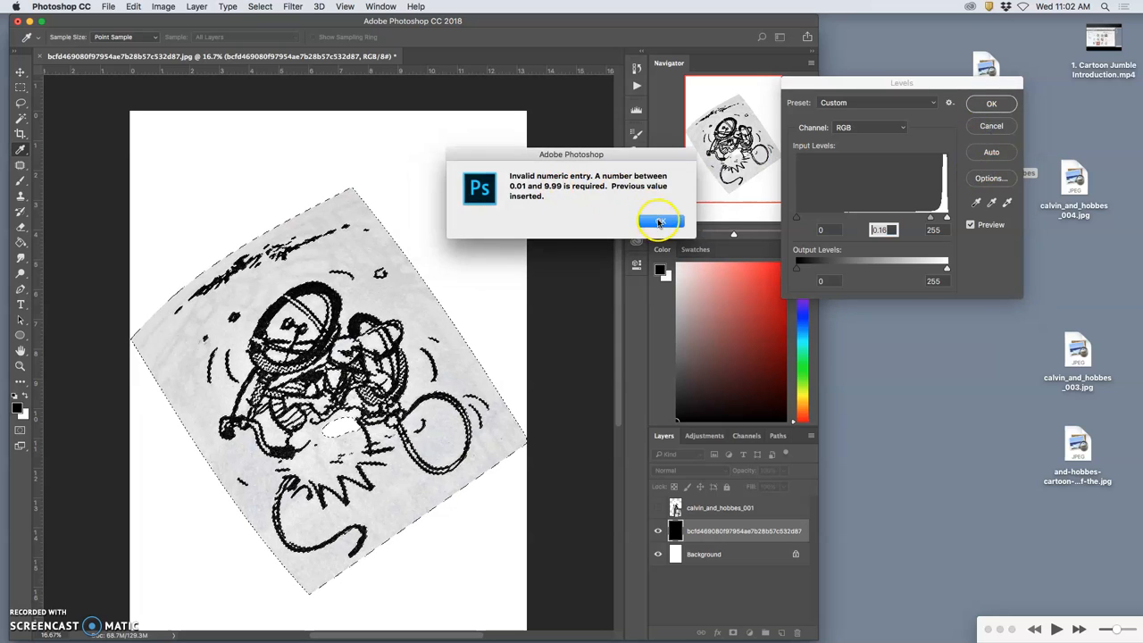
left_click(661, 221)
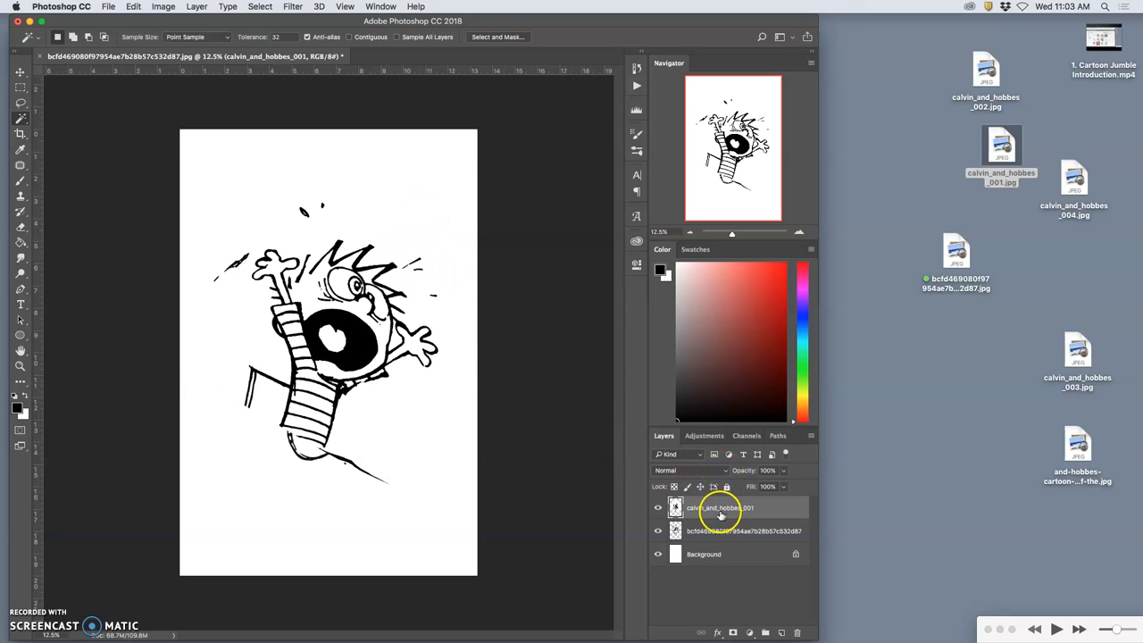
Make the Calvin layer the active layer for blending with Multiply.
left_click(690, 470)
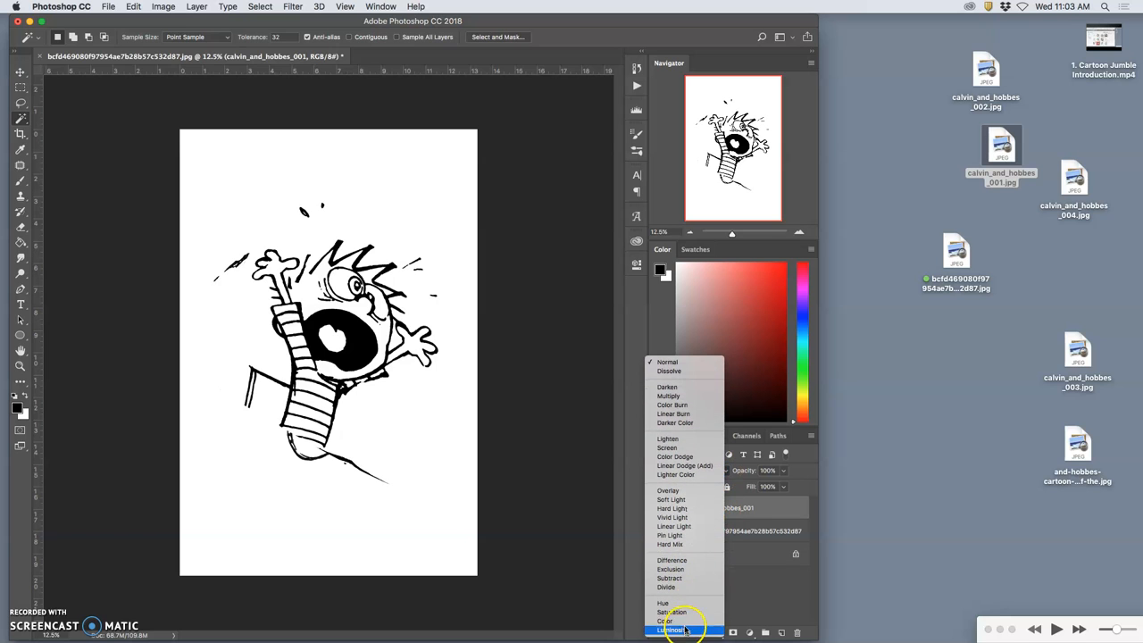
mouse_move(675, 404)
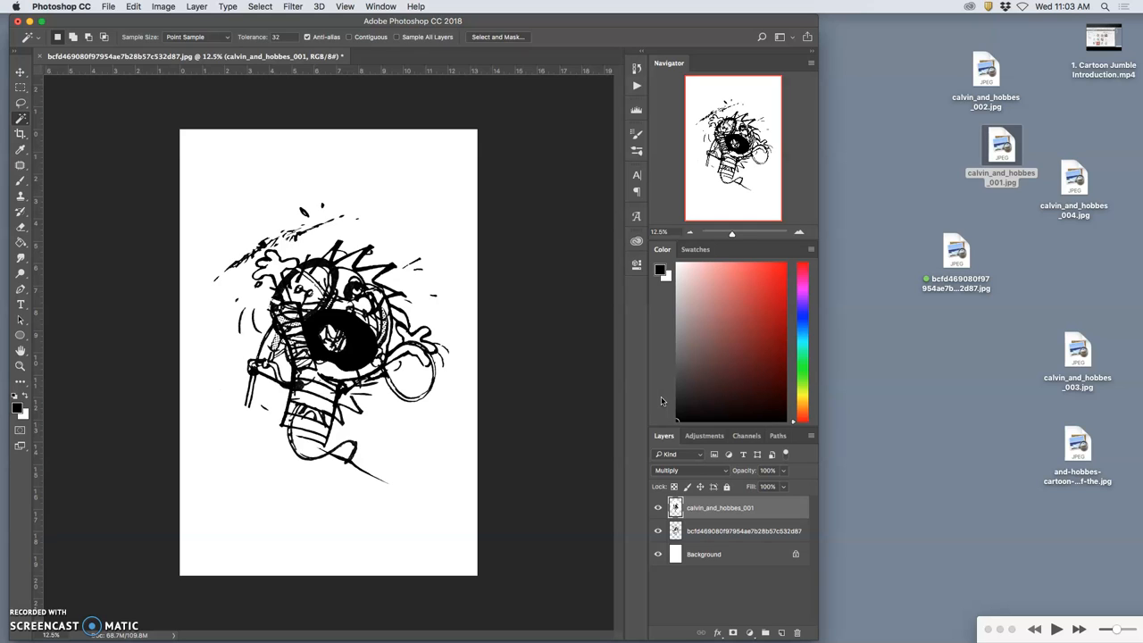
mouse_move(402, 397)
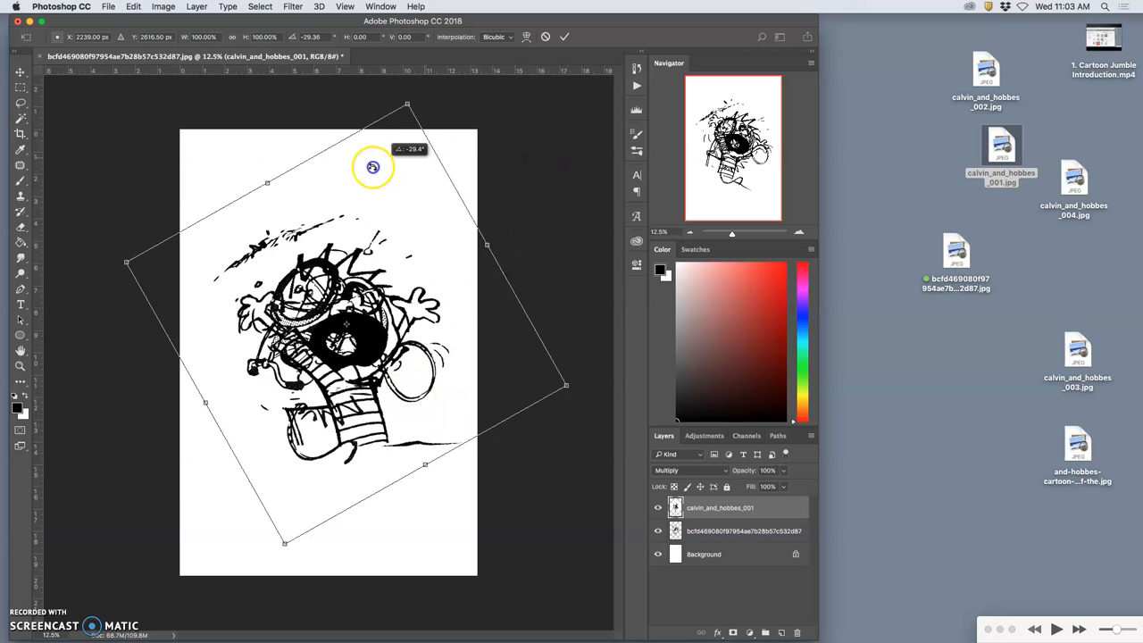
Free-transform the Calvin scan, rotating it and shifting it toward the upper left.
left_click_drag(371, 168, 259, 225)
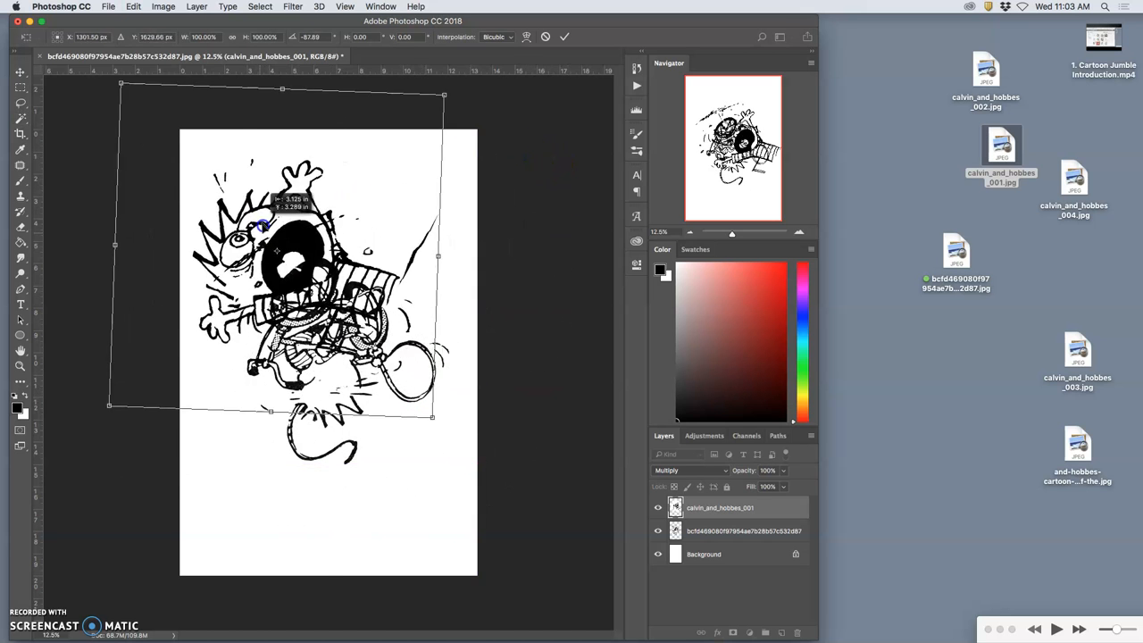
left_click_drag(259, 225, 311, 184)
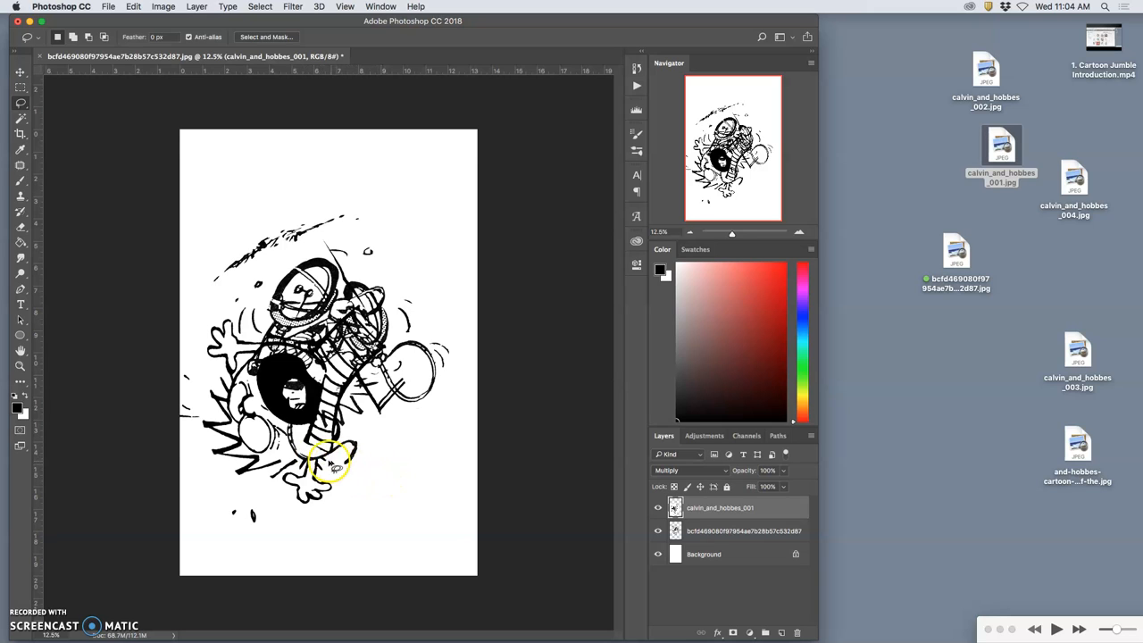
left_click_drag(336, 465, 393, 339)
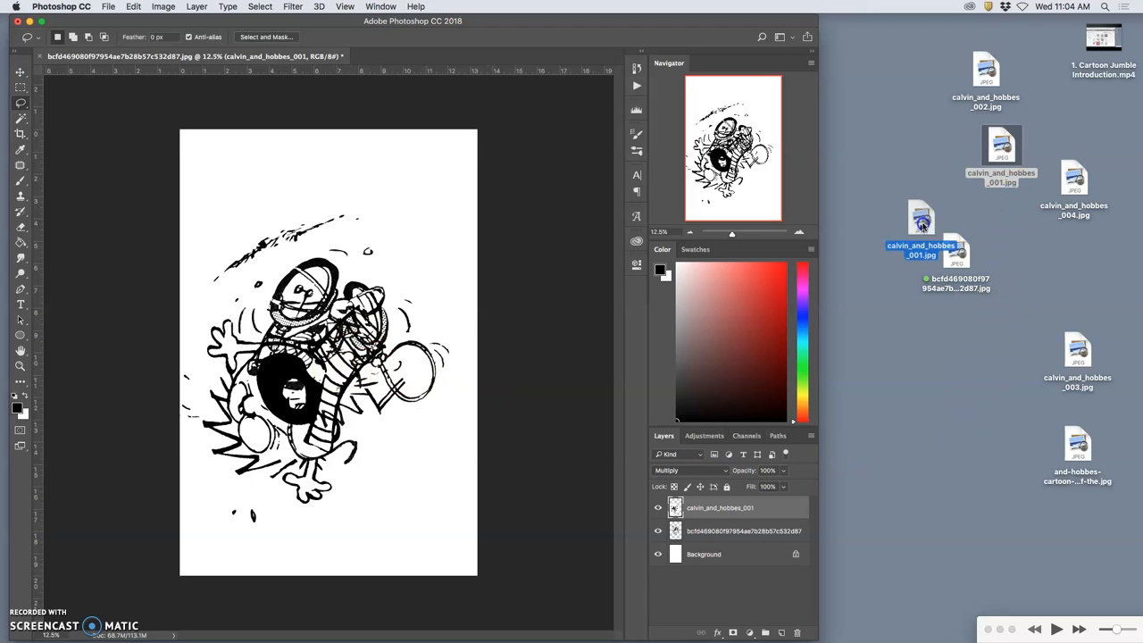
Place calvin_and_hobbes_003, enlarge it and give it an initial rotation.
left_click(986, 72)
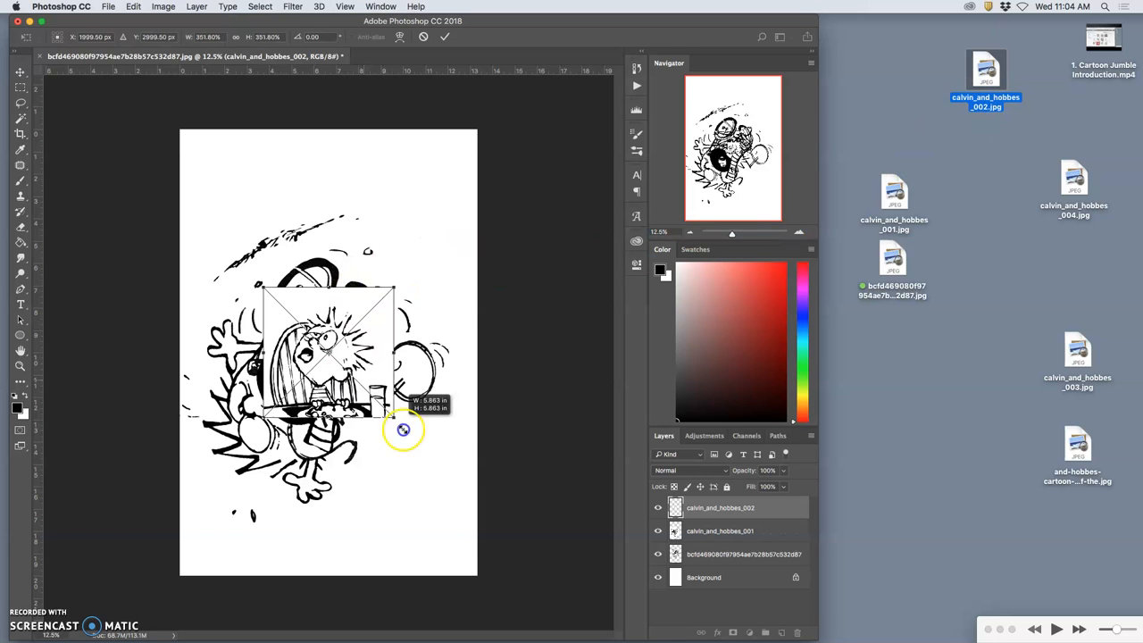
left_click_drag(402, 429, 482, 330)
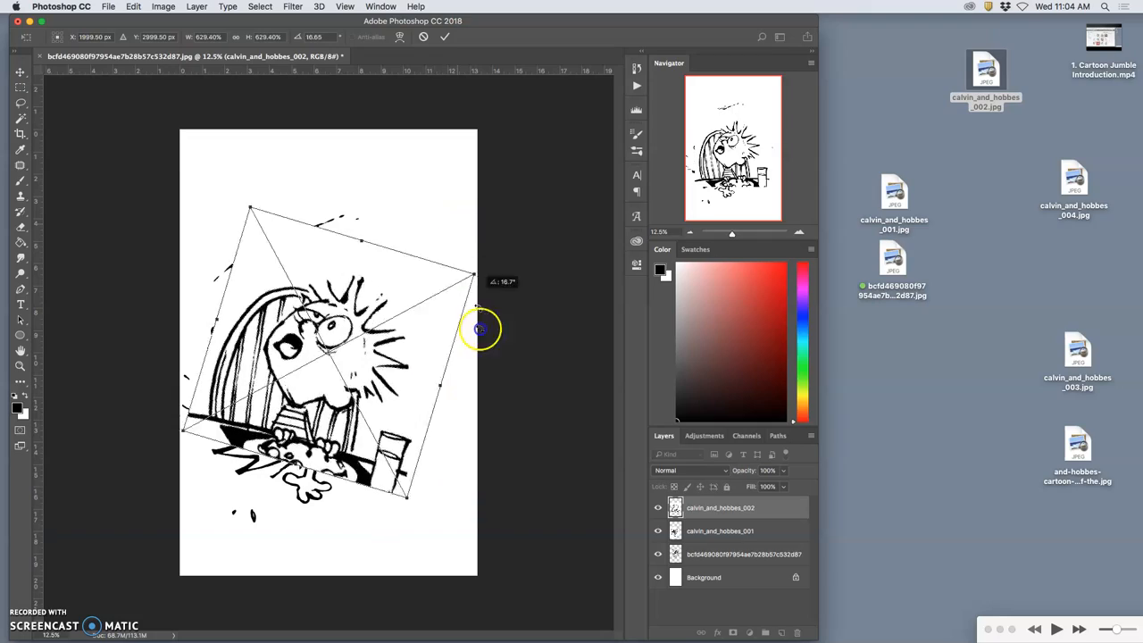
left_click_drag(482, 328, 407, 373)
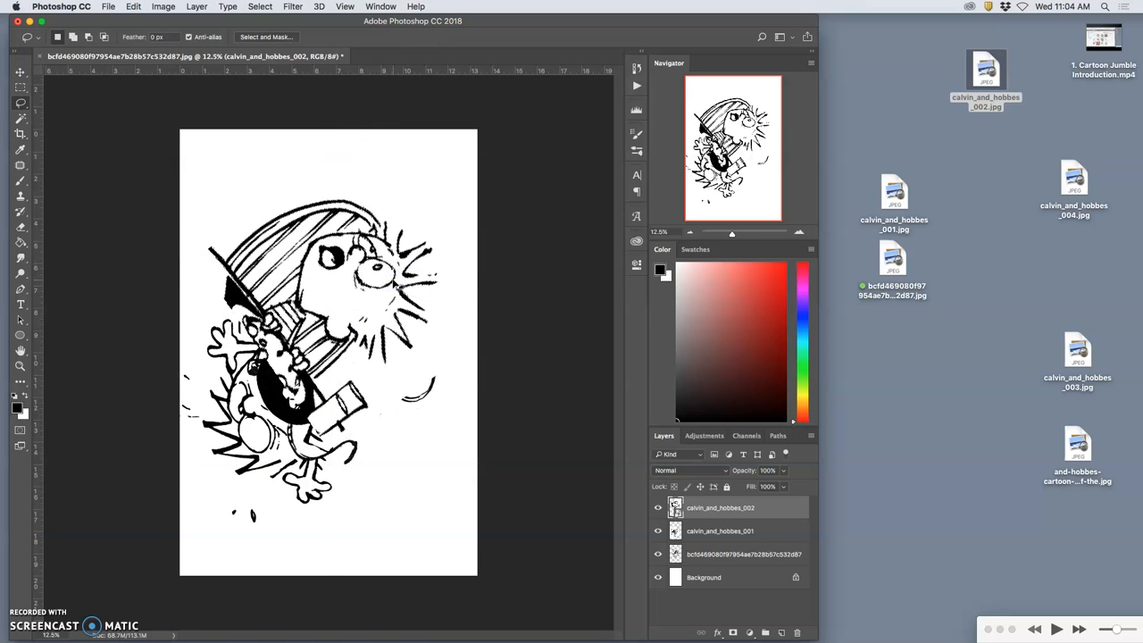
Set the third scan to Multiply and rotate it across the canvas with the Move tool.
left_click(688, 469)
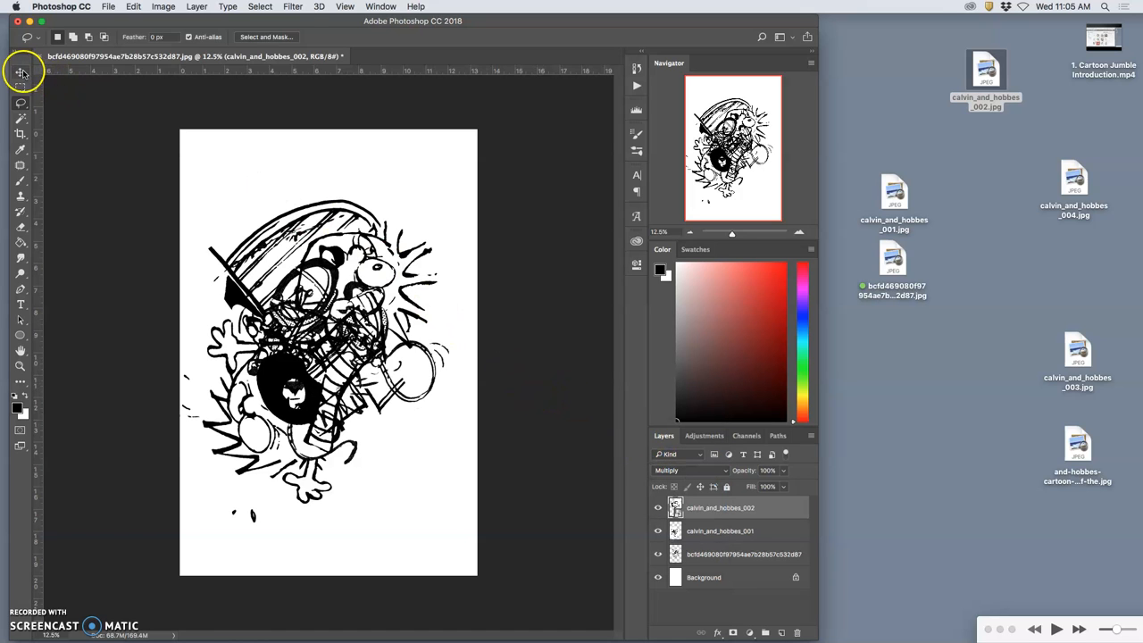
left_click(22, 72)
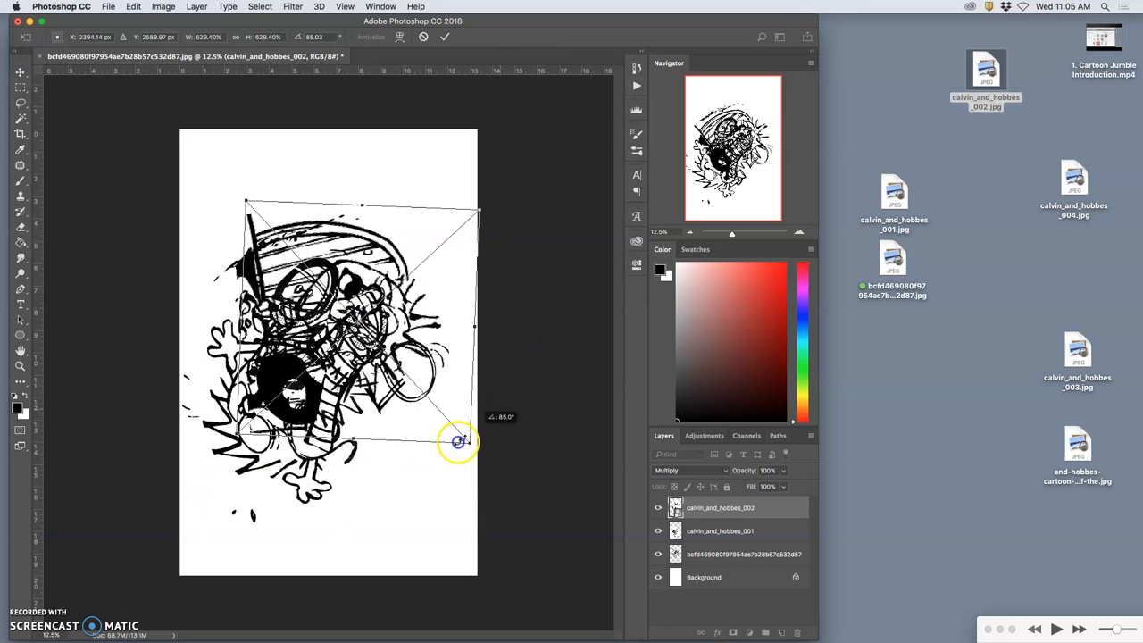
left_click_drag(458, 440, 425, 405)
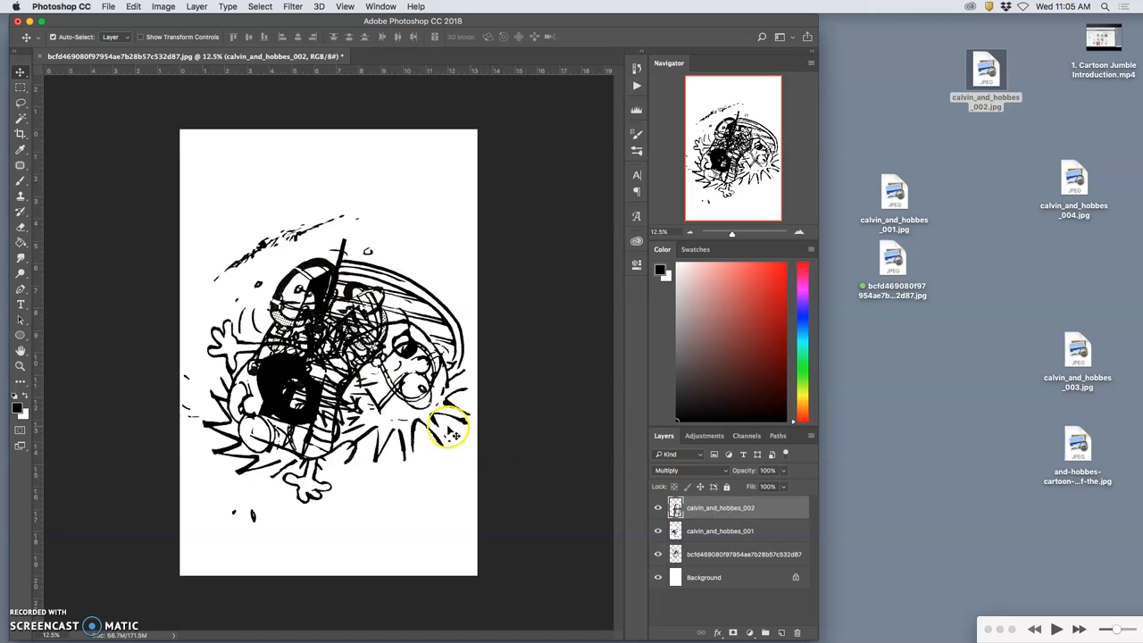
Lasso the cluttered lines on layer 003 so they can be deleted.
right_click(721, 508)
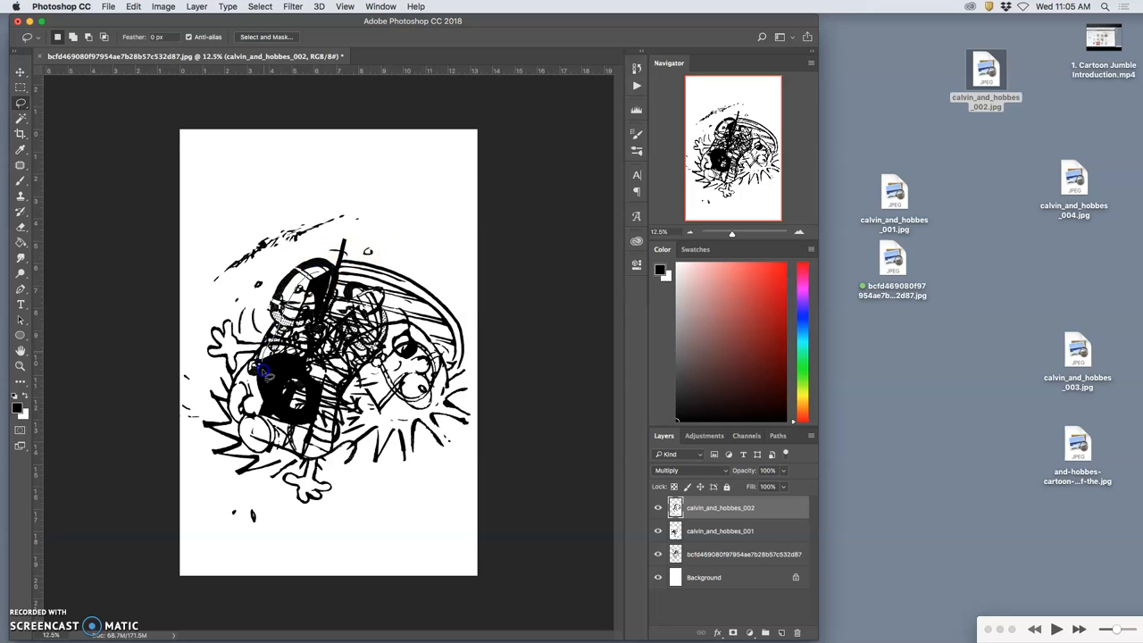
left_click_drag(265, 373, 304, 461)
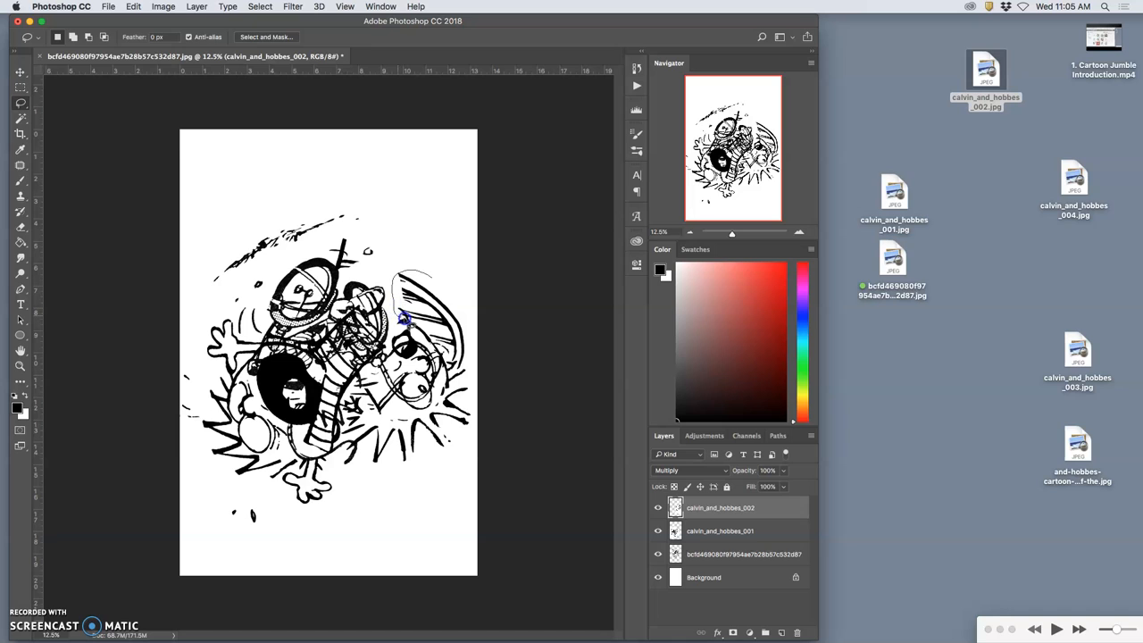
mouse_move(440, 346)
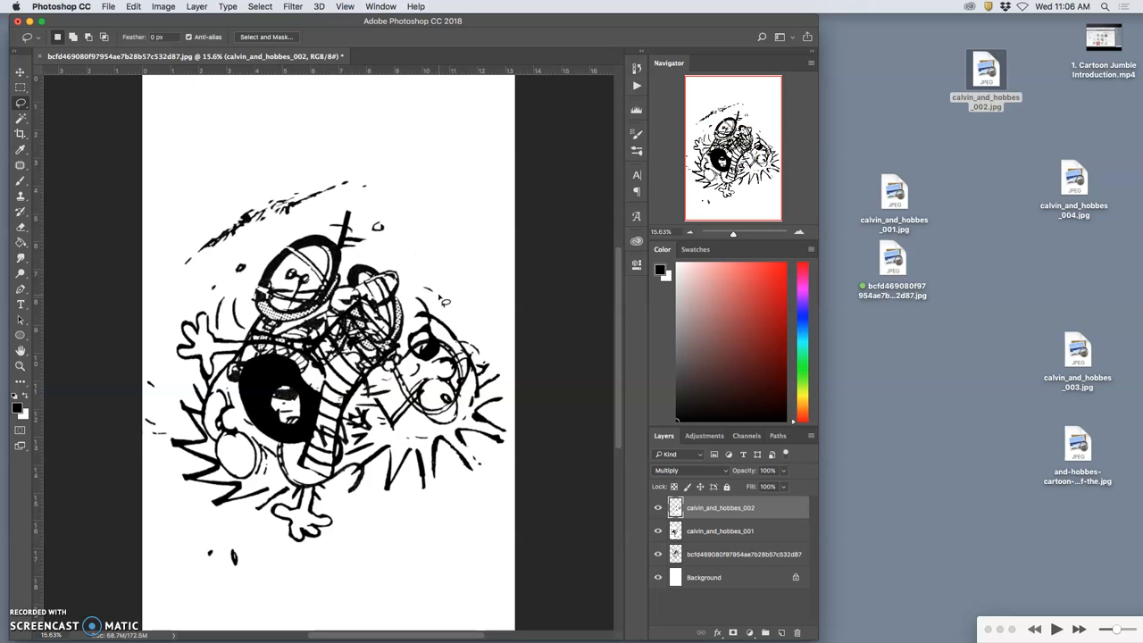
mouse_move(438, 295)
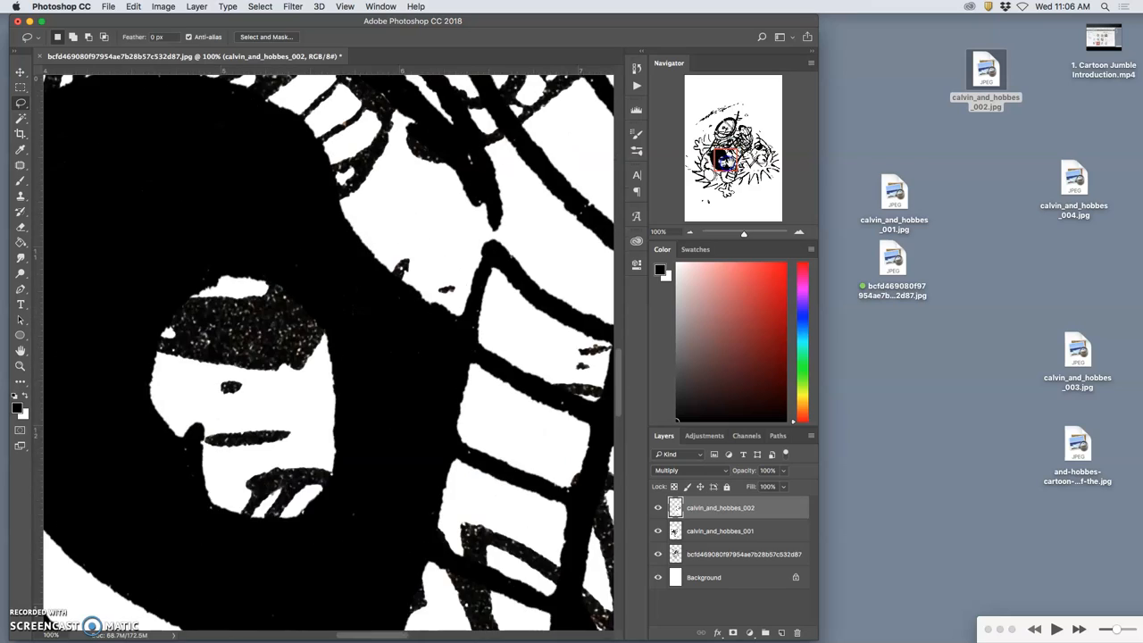
left_click_drag(743, 233, 754, 232)
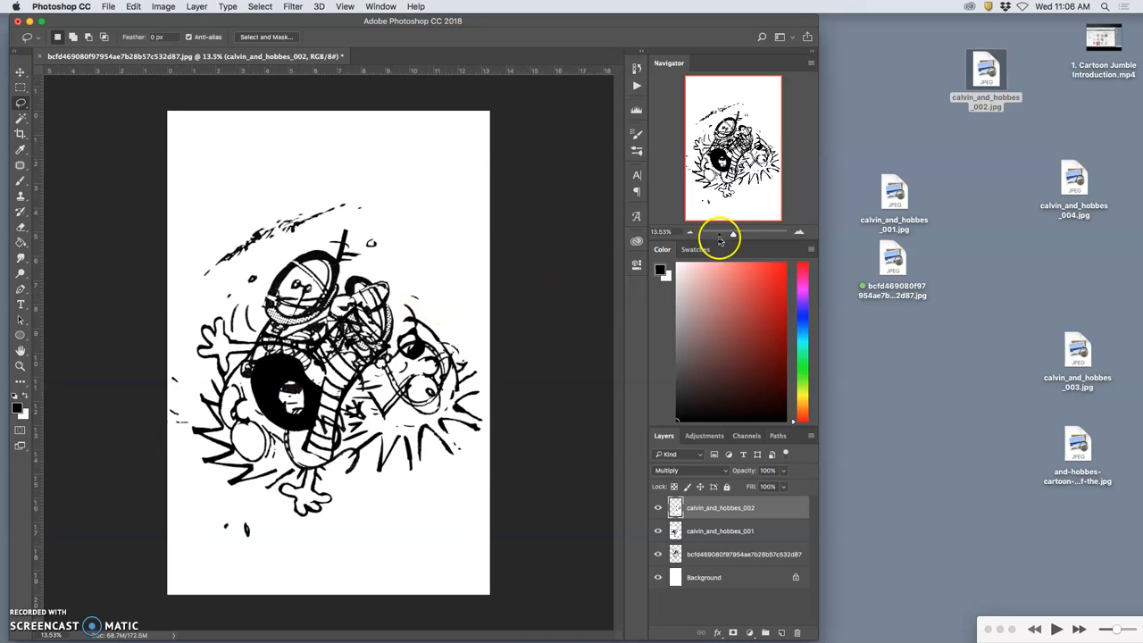
left_click_drag(719, 233, 765, 234)
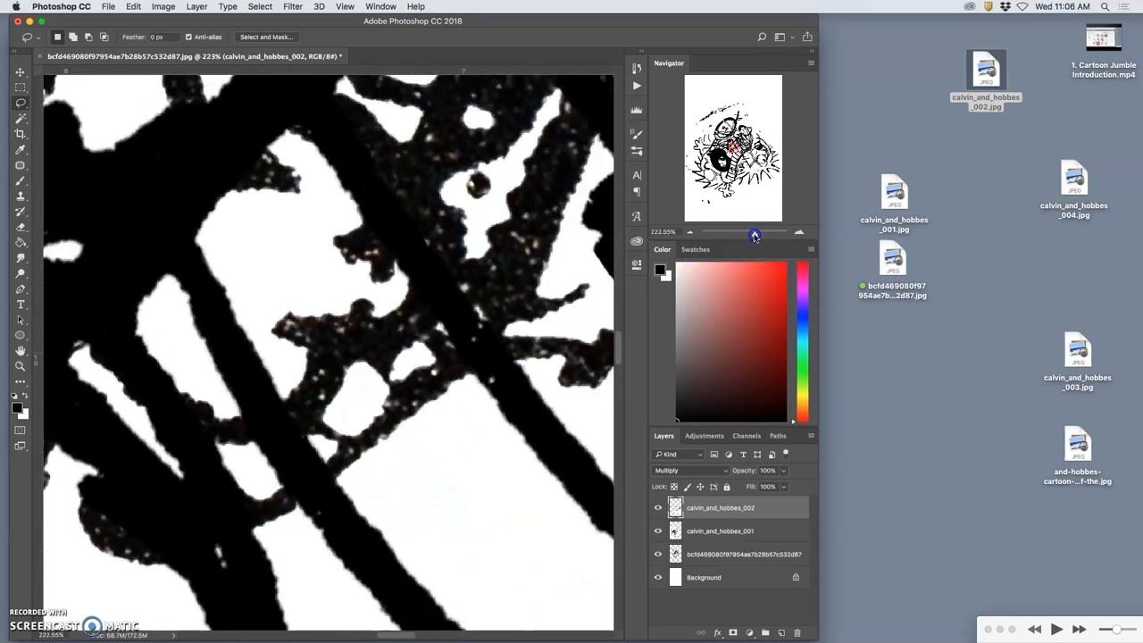
left_click_drag(754, 234, 736, 234)
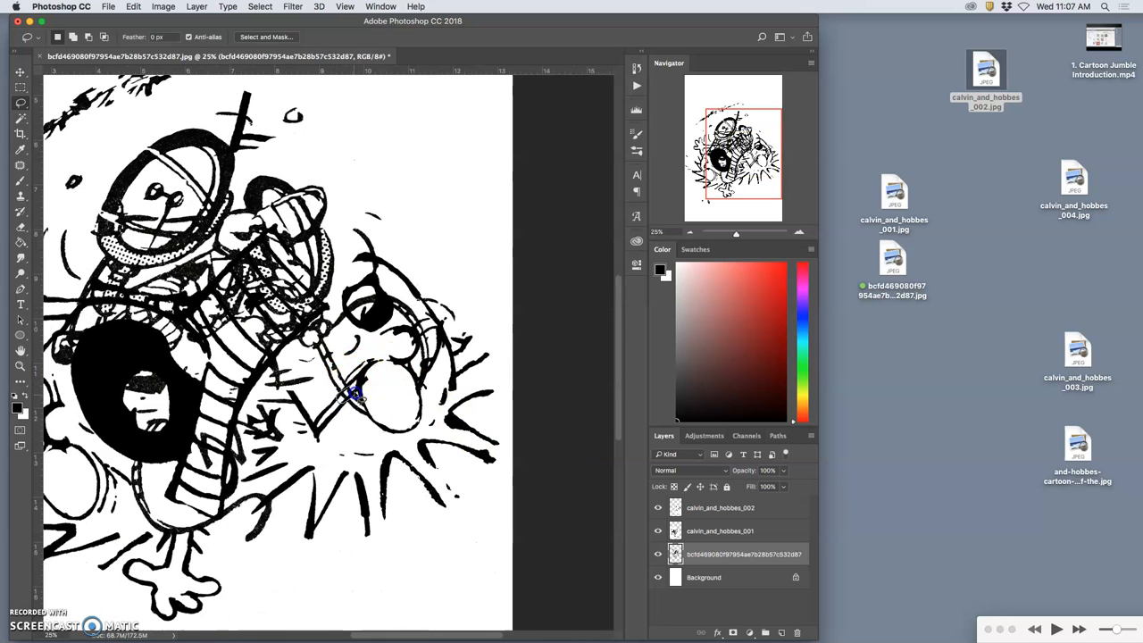
left_click(657, 554)
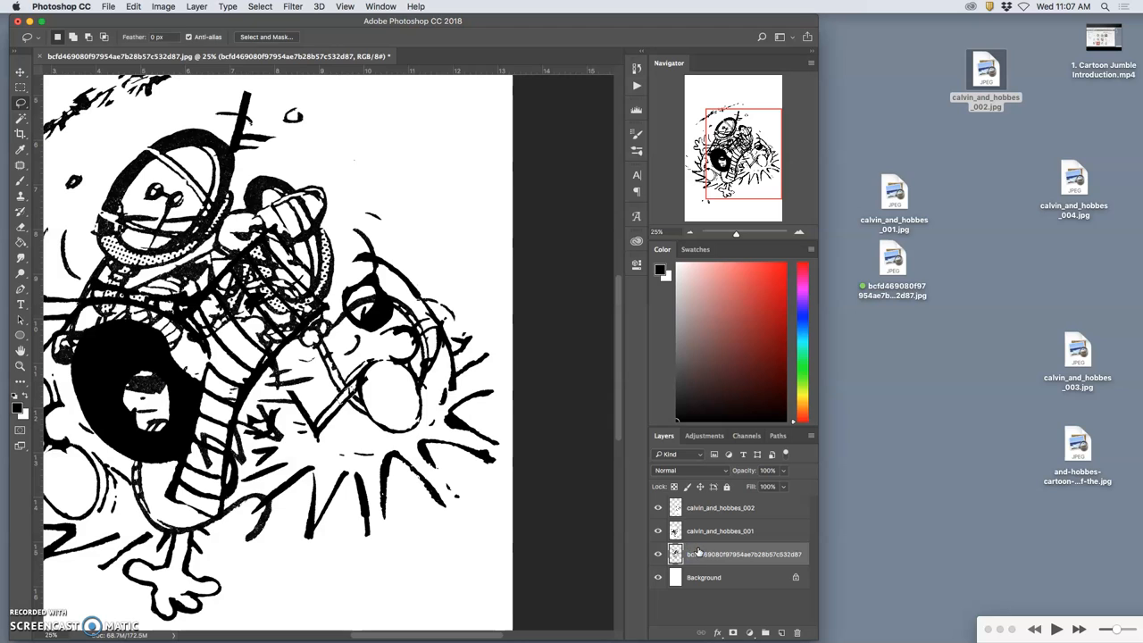
left_click(720, 531)
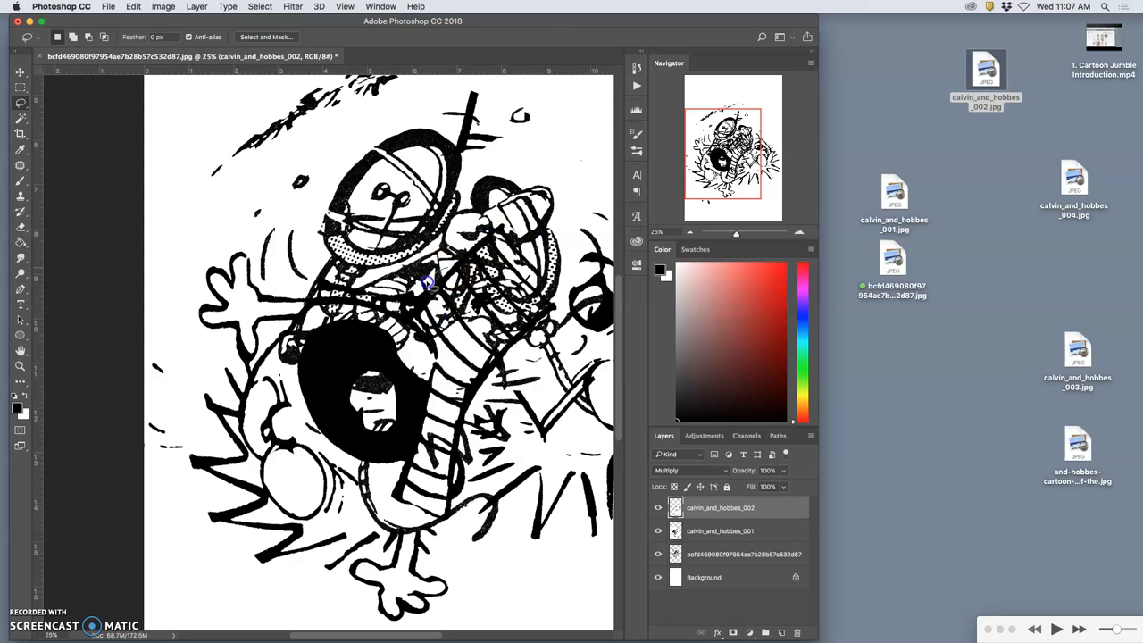
mouse_move(432, 307)
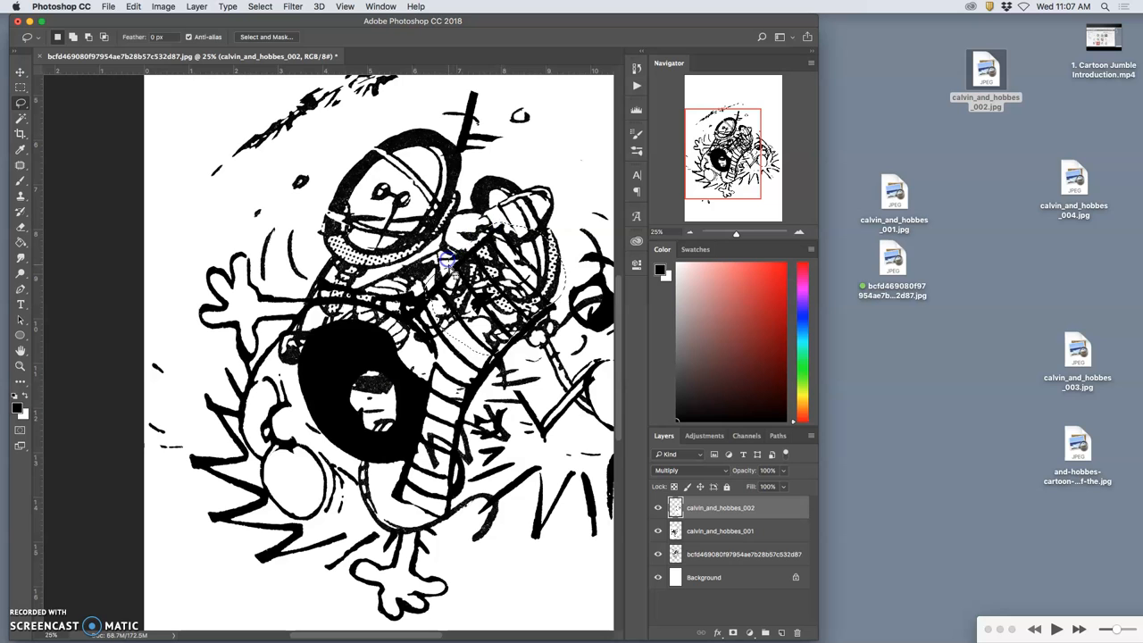
left_click(720, 531)
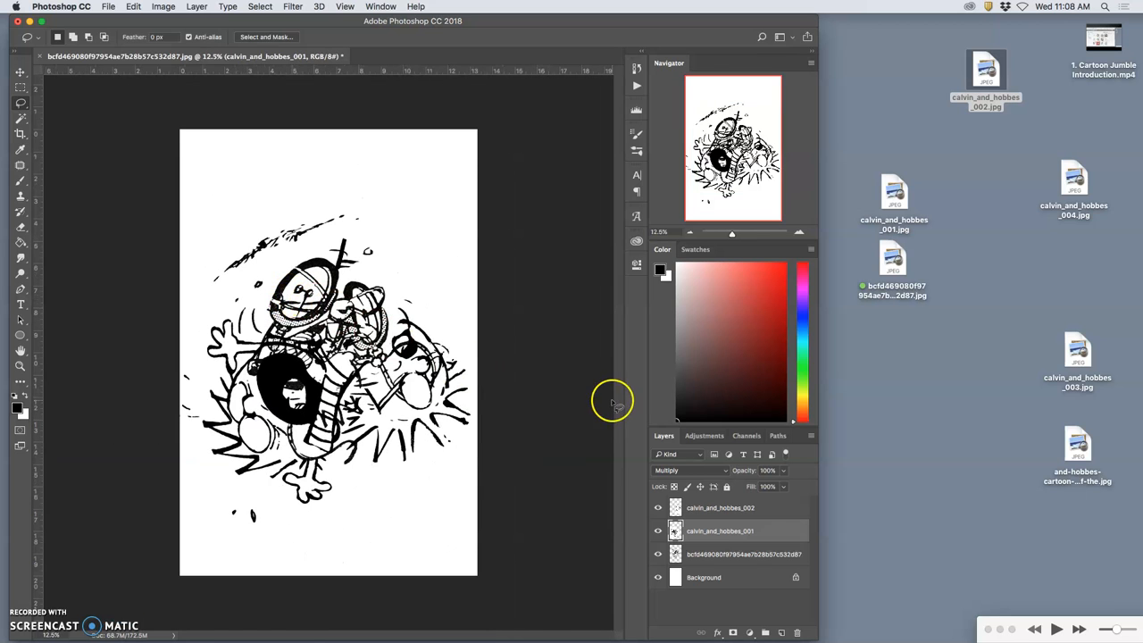
Flip calvin_and_hobbes_004 horizontally and rotate it to a shallow tilt over the lower collage.
left_click(722, 507)
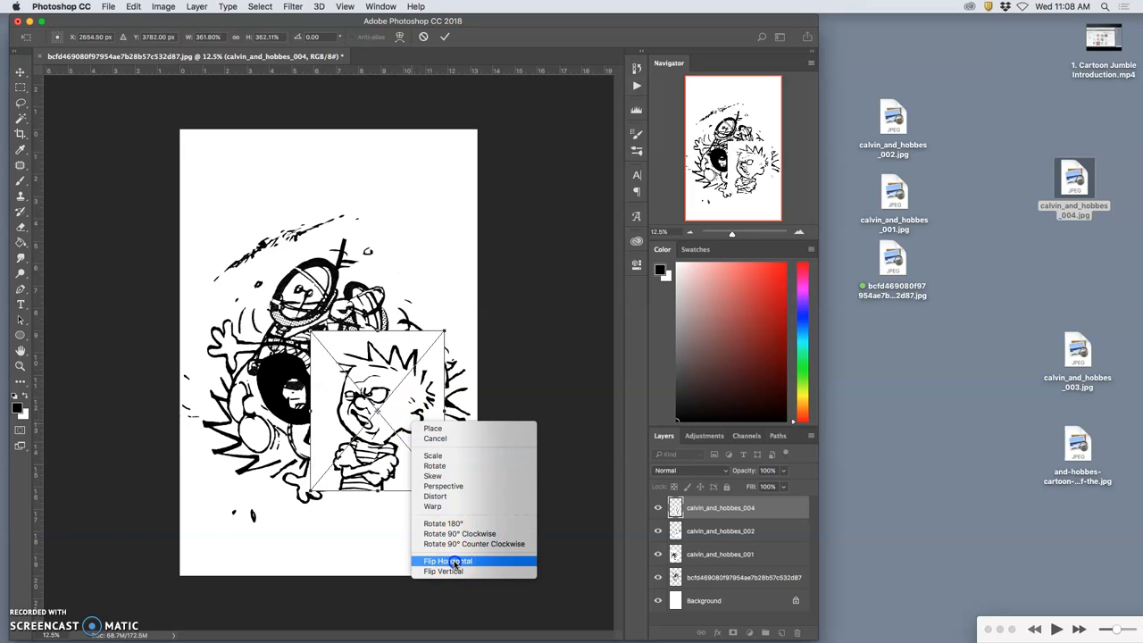
left_click(448, 561)
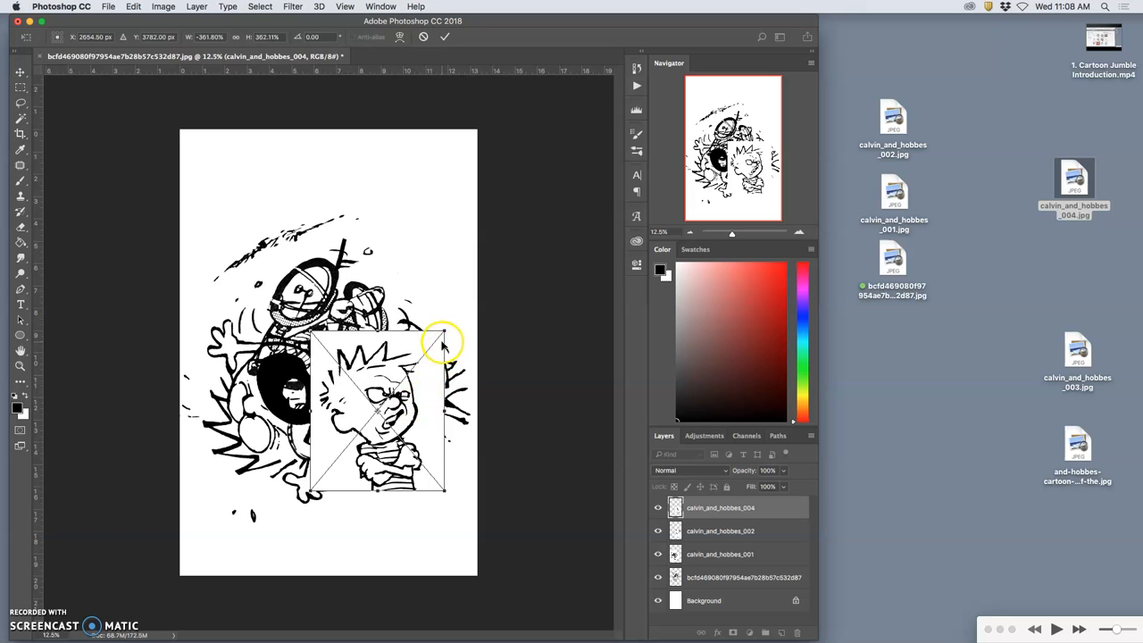
left_click_drag(443, 343, 185, 507)
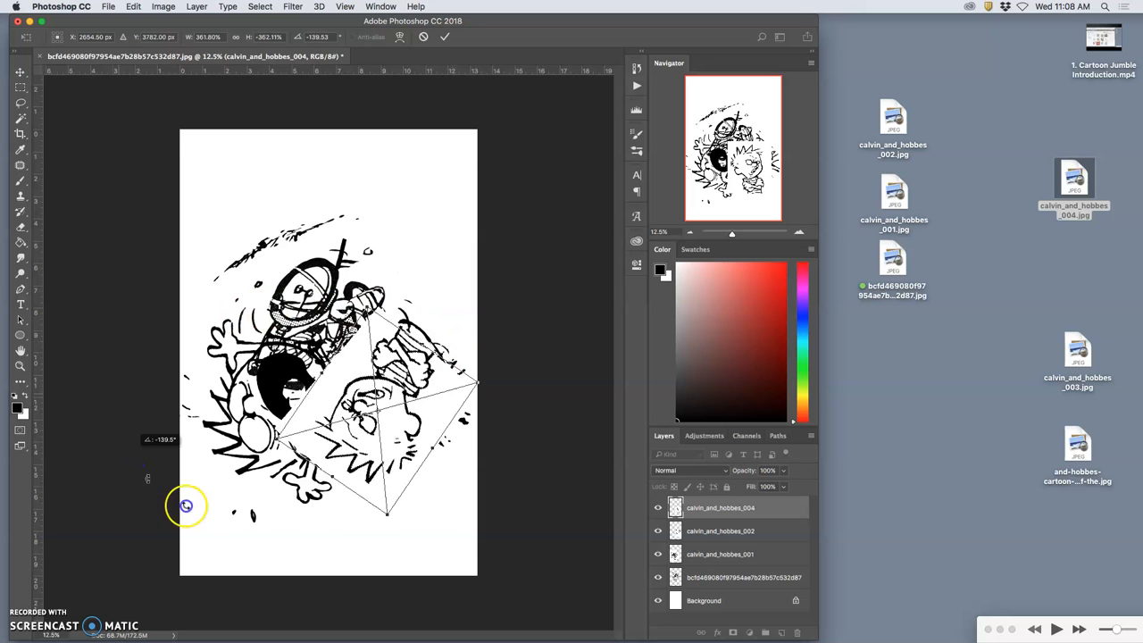
left_click_drag(186, 504, 396, 430)
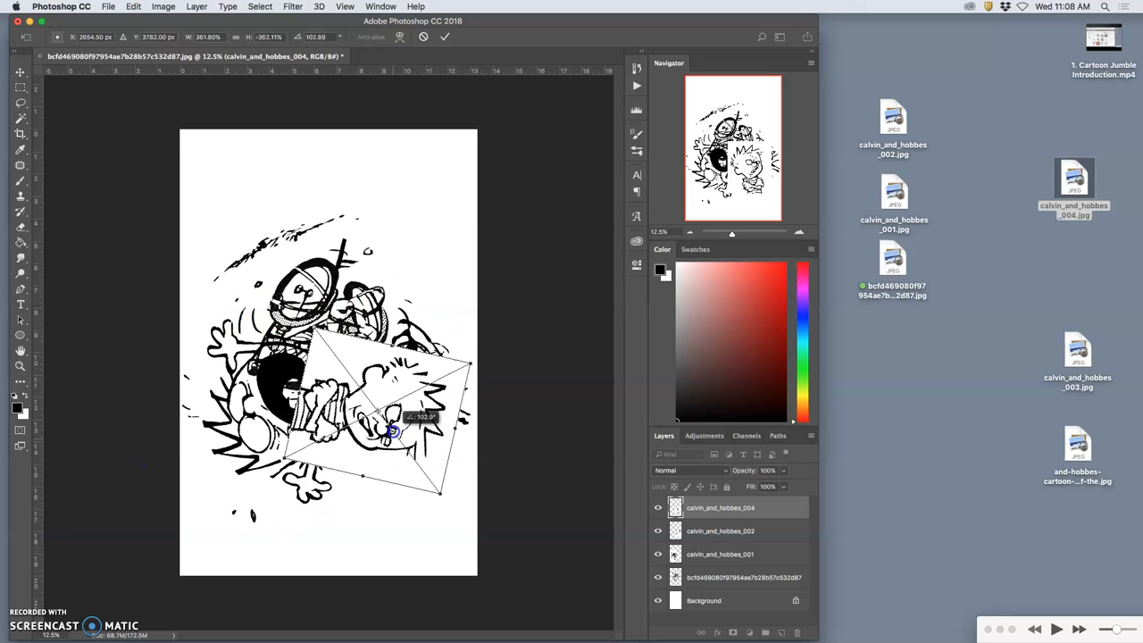
left_click_drag(397, 431, 427, 322)
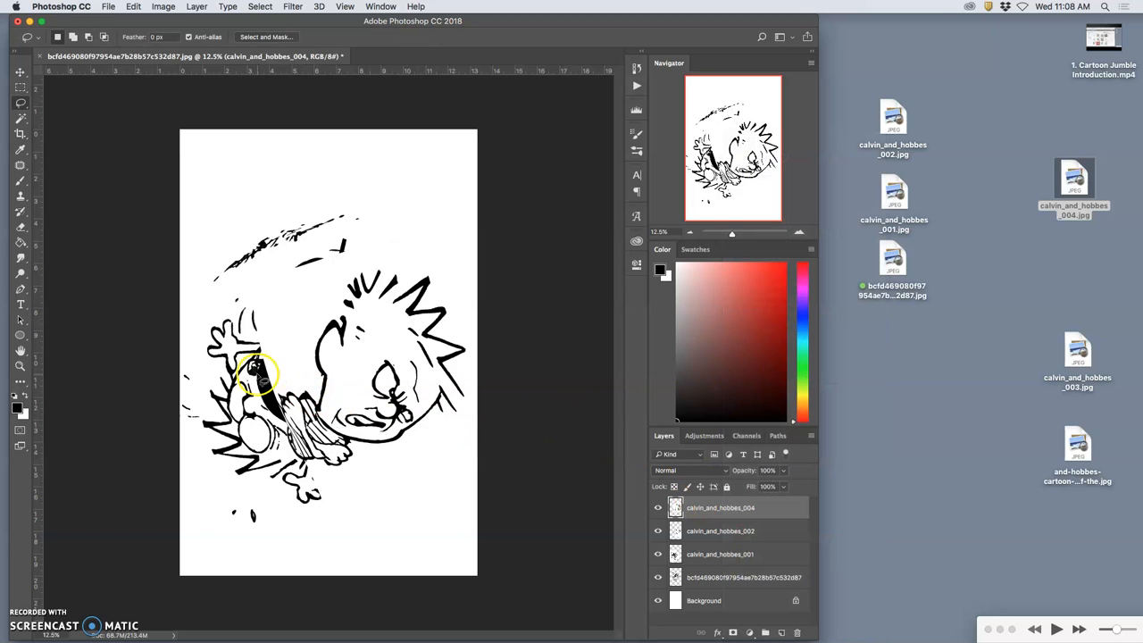
mouse_move(247, 331)
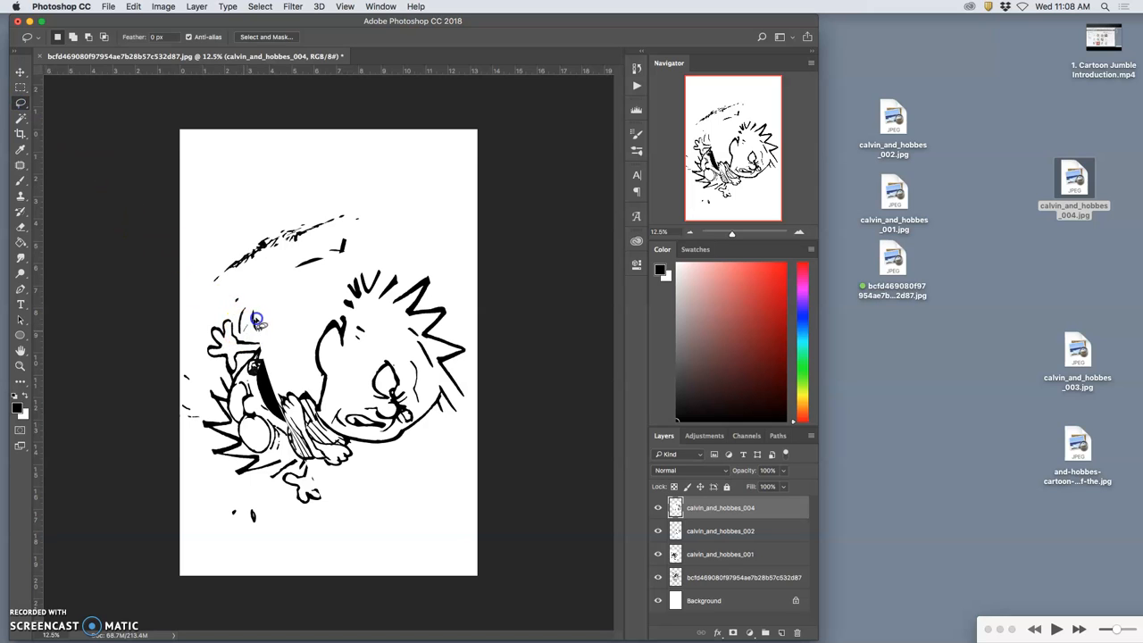
Lasso the area of the fourth scan to delete so the dark figure shows through.
left_click_drag(254, 320, 325, 411)
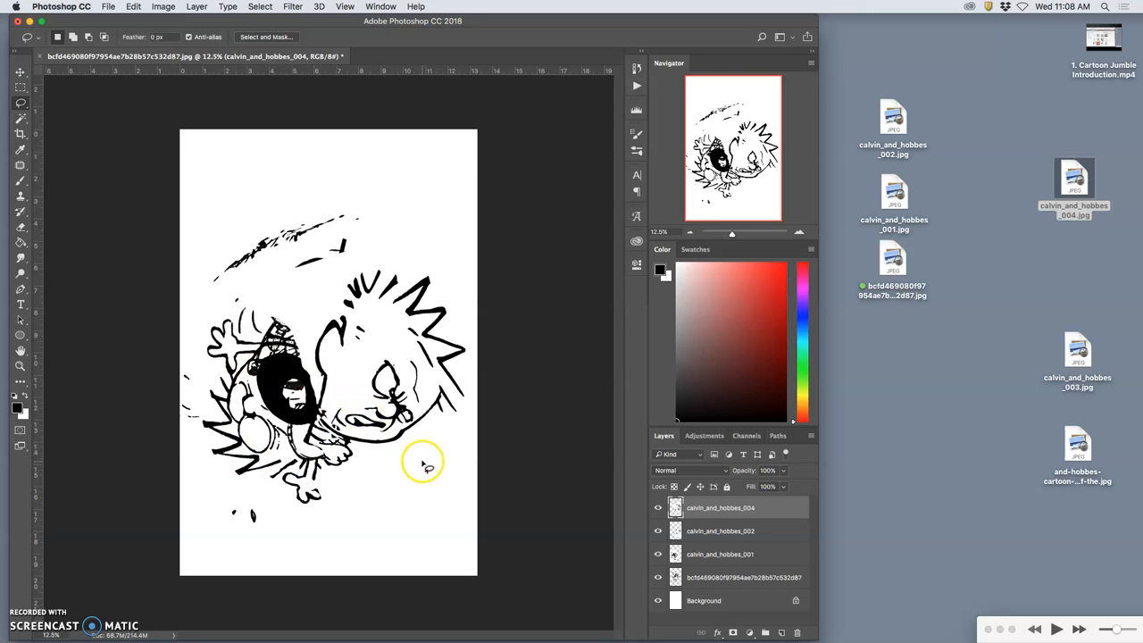
mouse_move(393, 386)
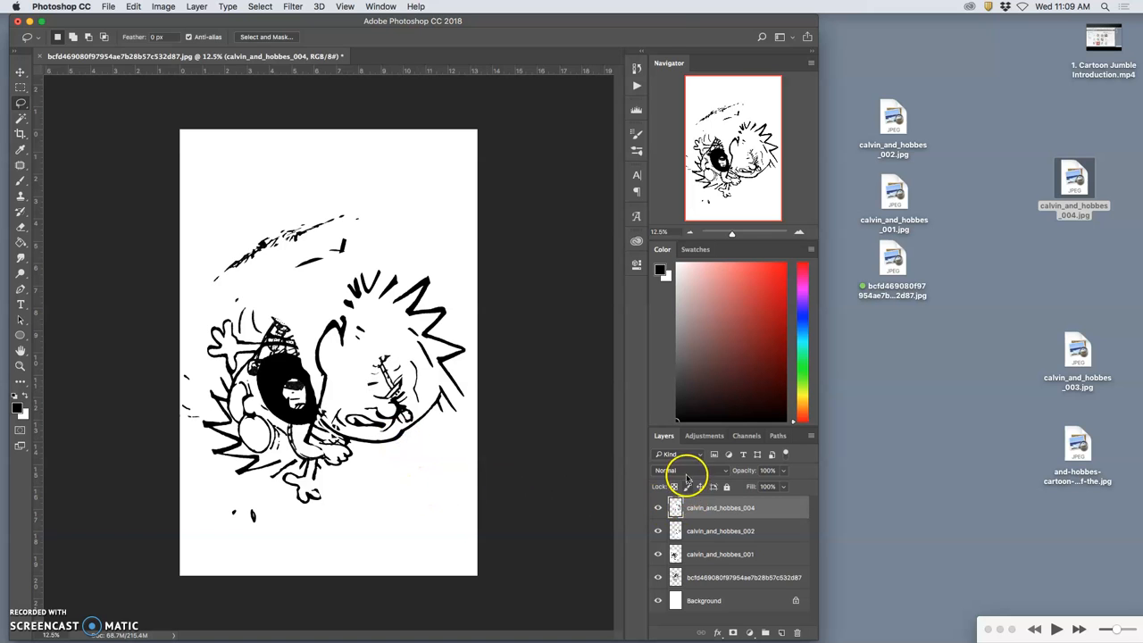
Set the fourth scan's blend mode and straighten and enlarge it over the upper canvas.
left_click(690, 472)
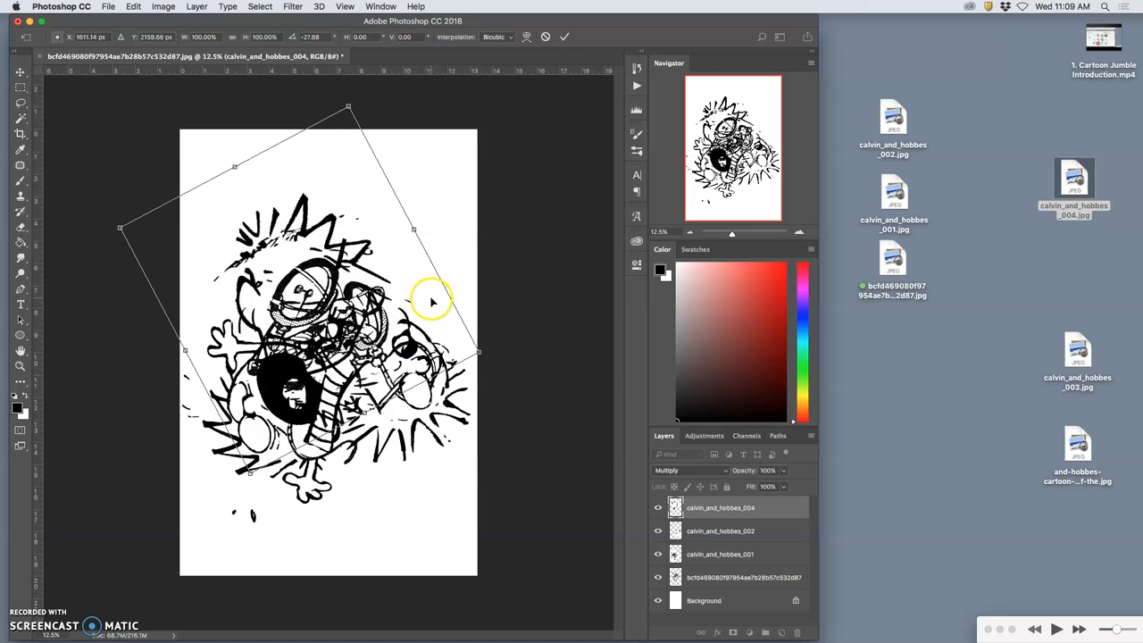
mouse_move(446, 333)
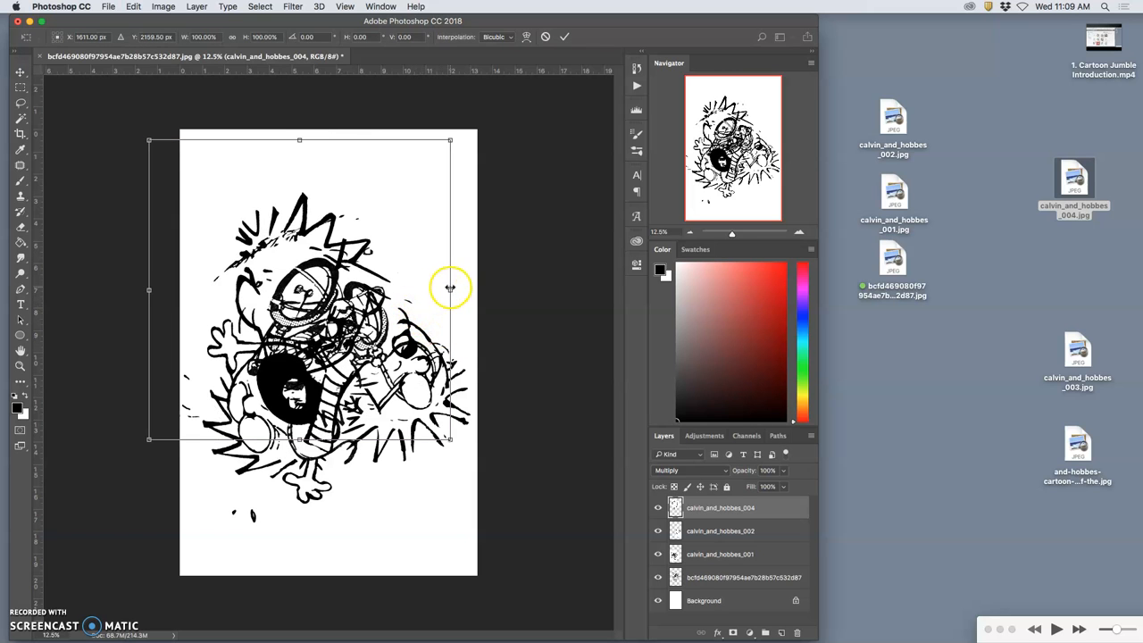
left_click_drag(450, 290, 472, 293)
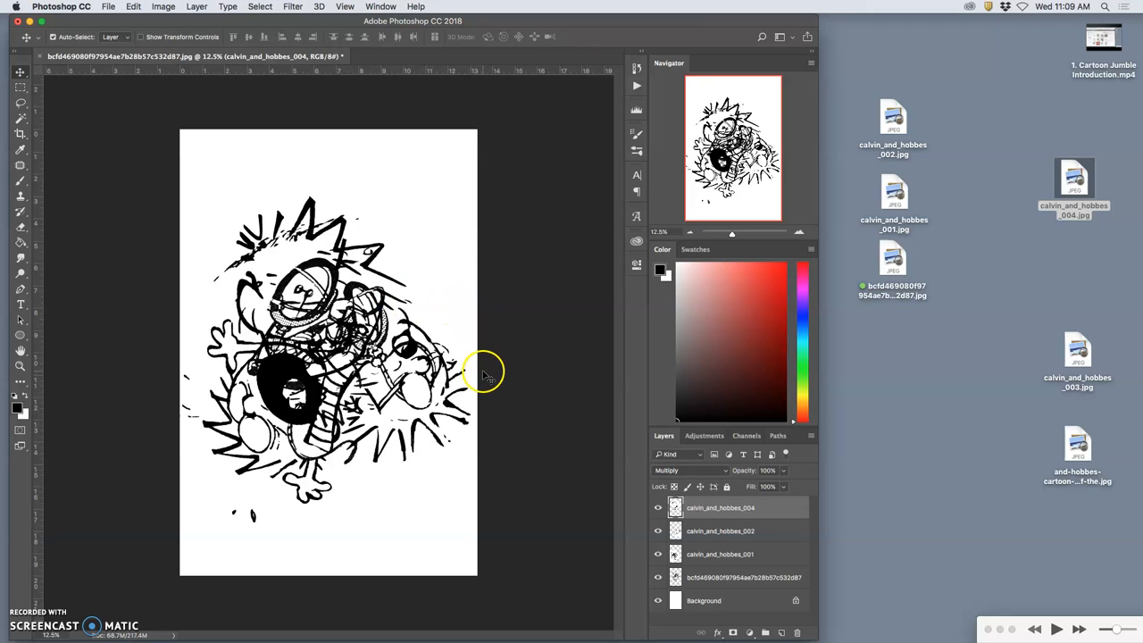
mouse_move(411, 322)
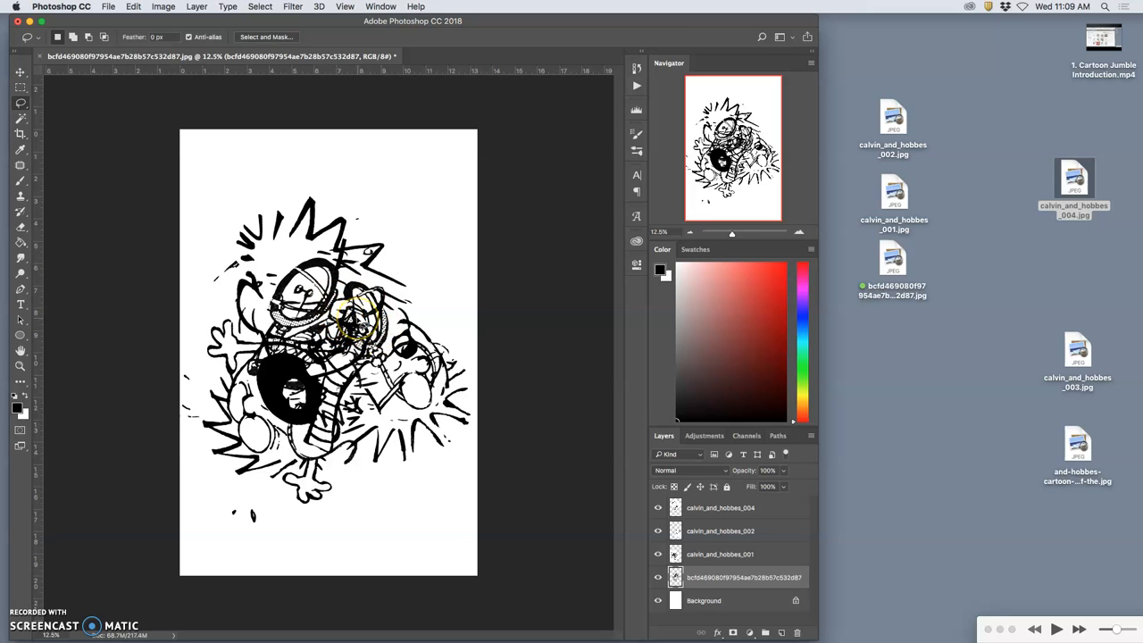
mouse_move(117, 159)
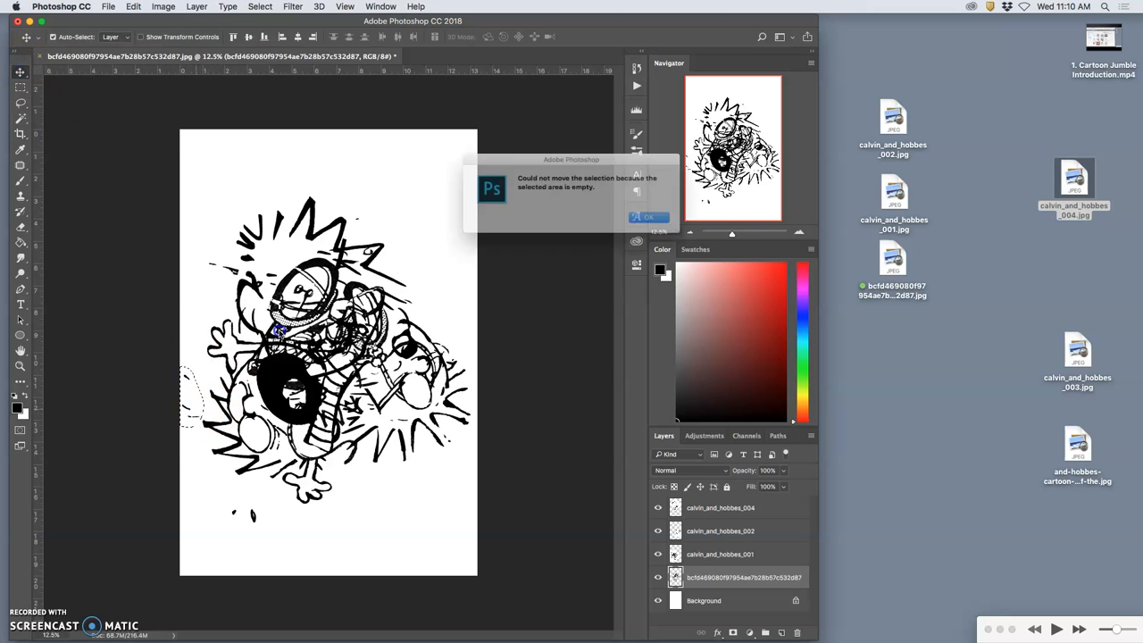
Dismiss the 'Could not move the selection' empty-selection warning.
left_click(650, 218)
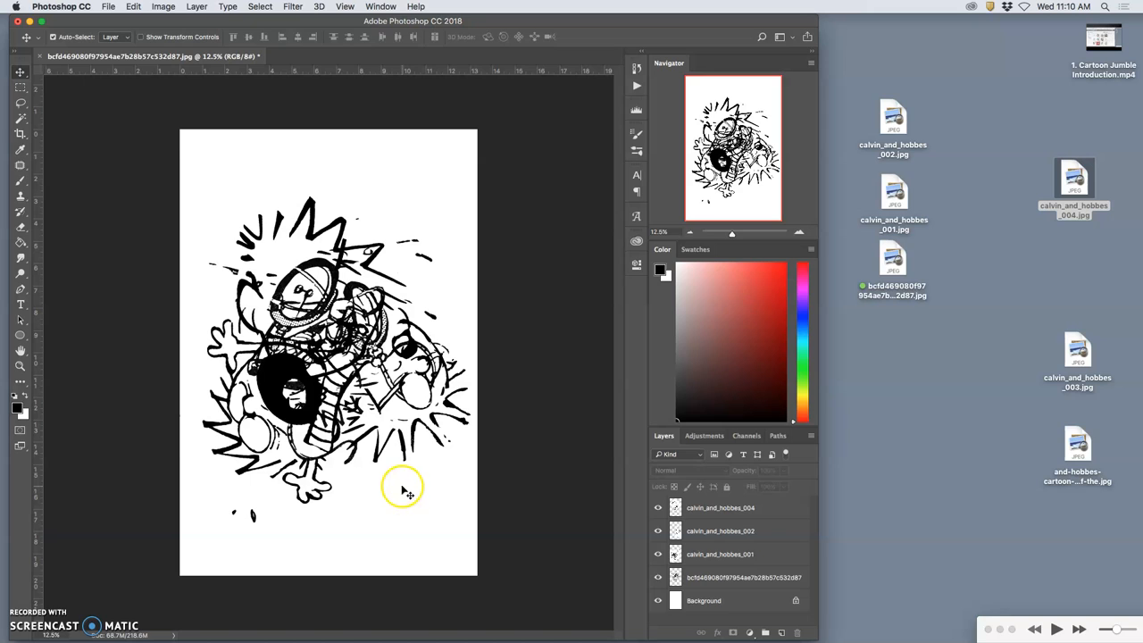
mouse_move(258, 522)
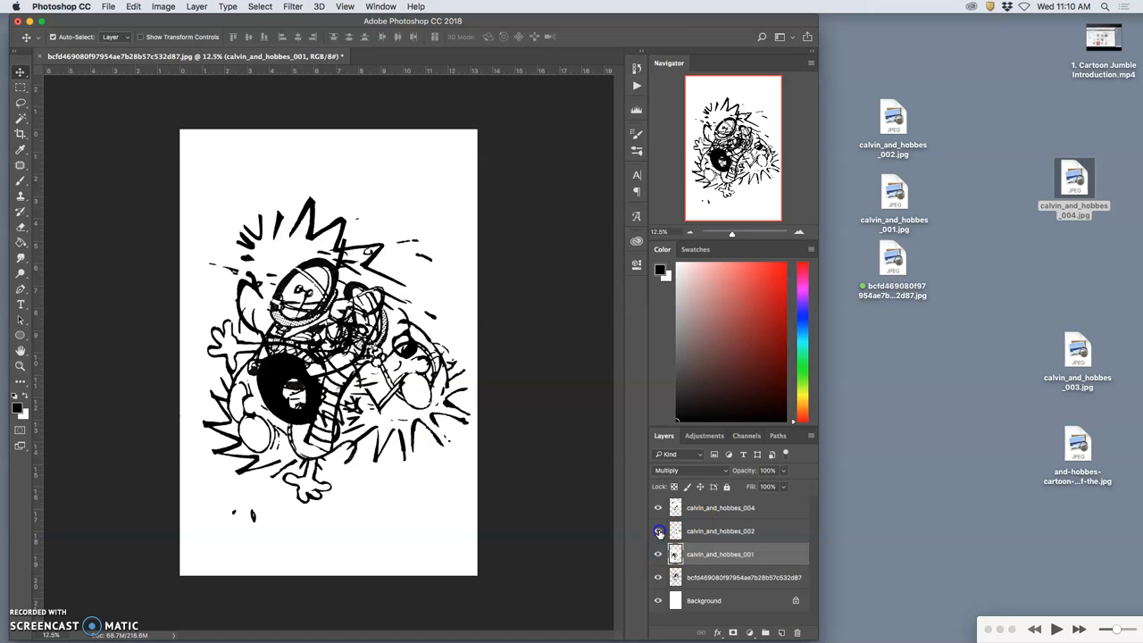
left_click(658, 508)
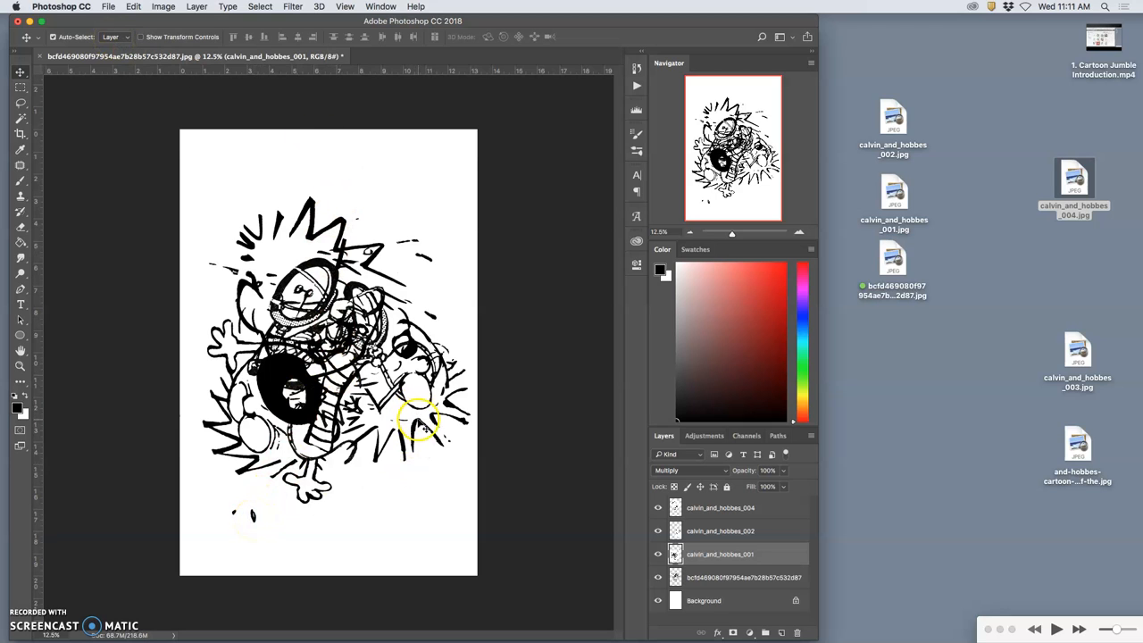
left_click(722, 530)
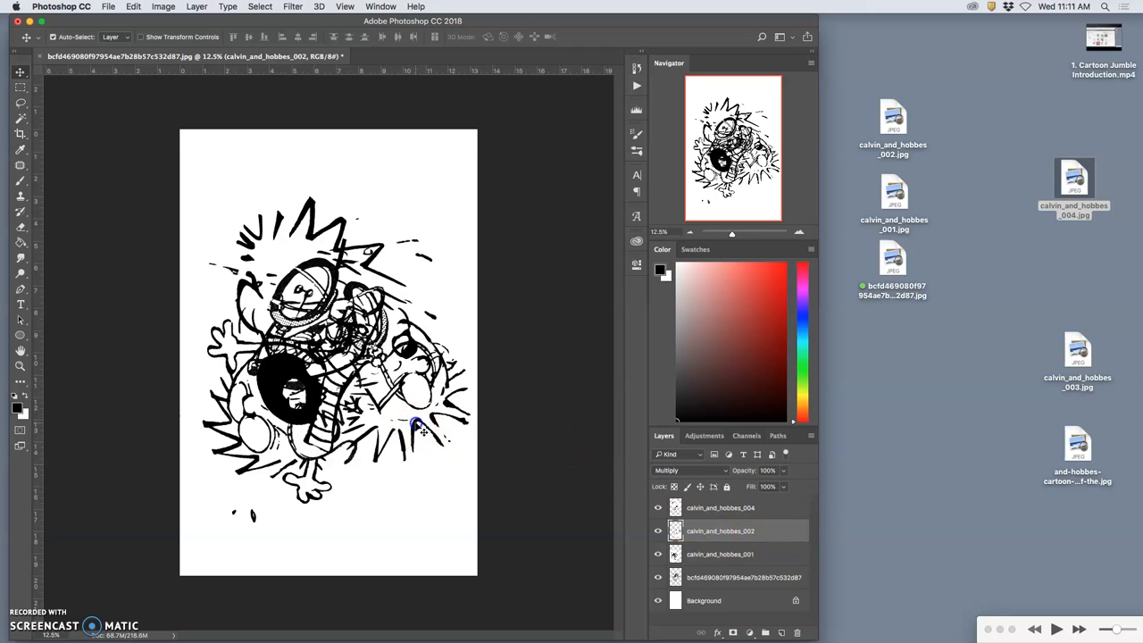
left_click(720, 553)
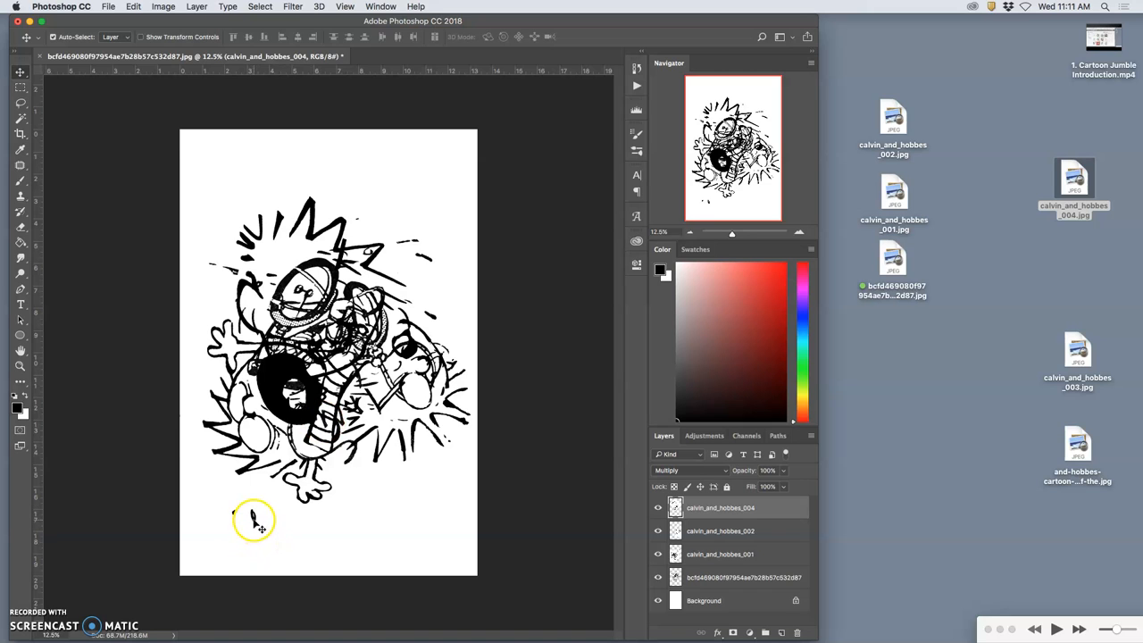
left_click(720, 554)
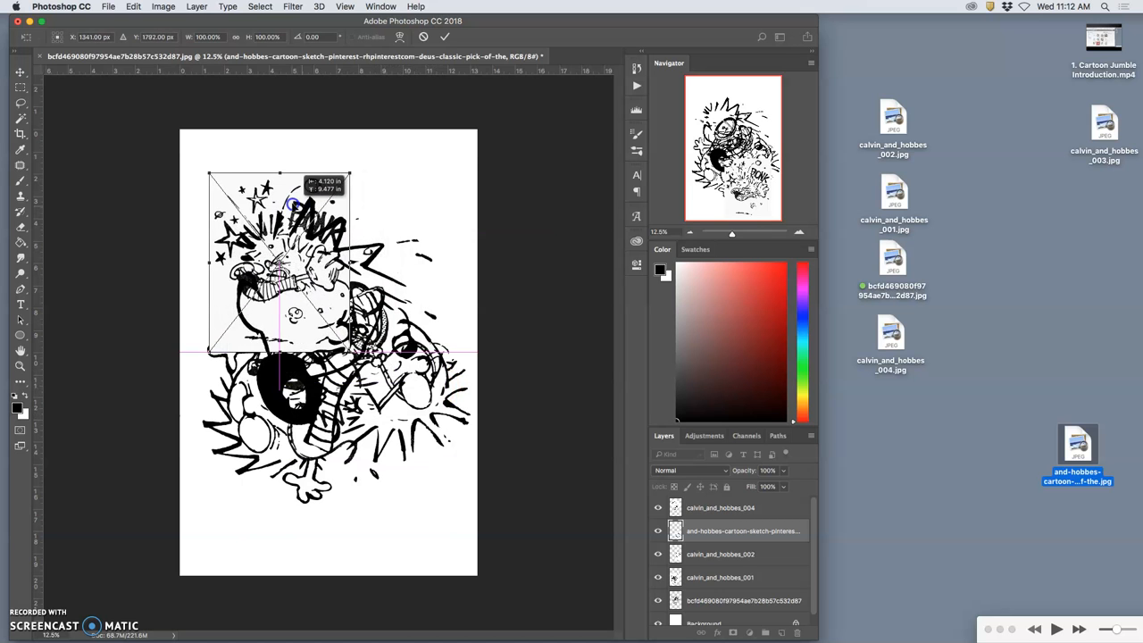
Enlarge and tilt the BONK scan, blend it with Multiply and rasterize its layer.
left_click_drag(294, 200, 409, 240)
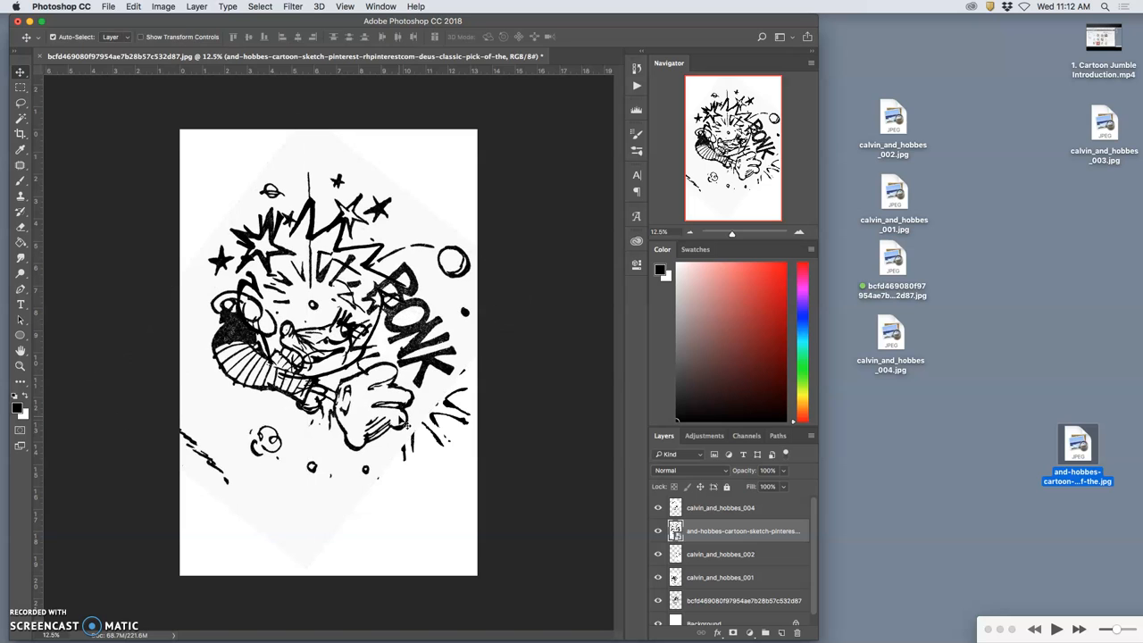
left_click(688, 471)
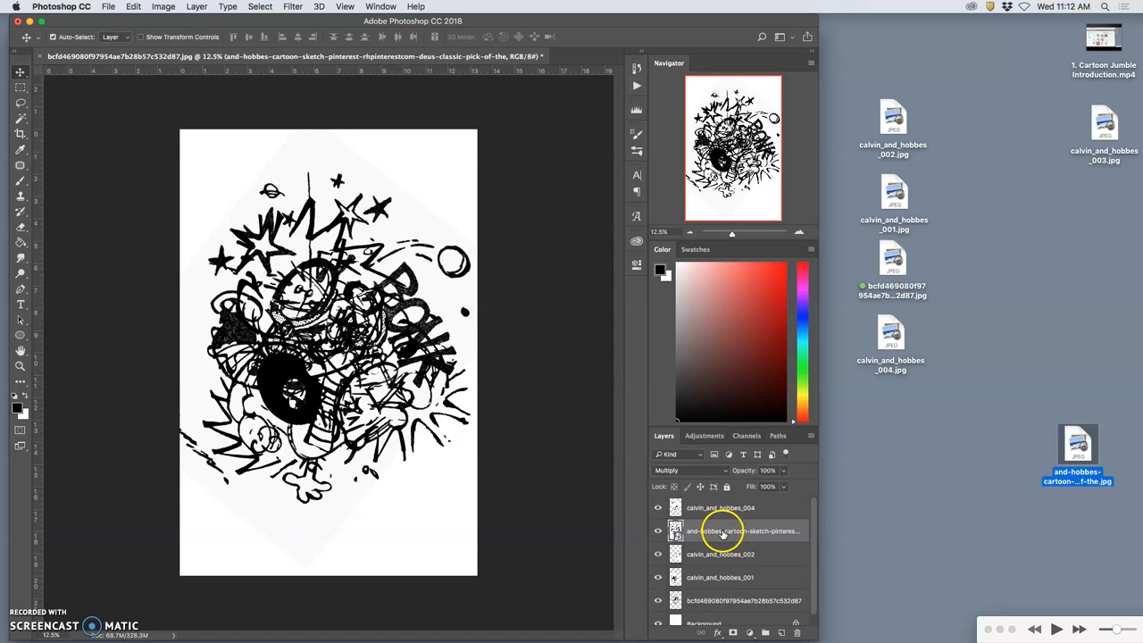
right_click(724, 531)
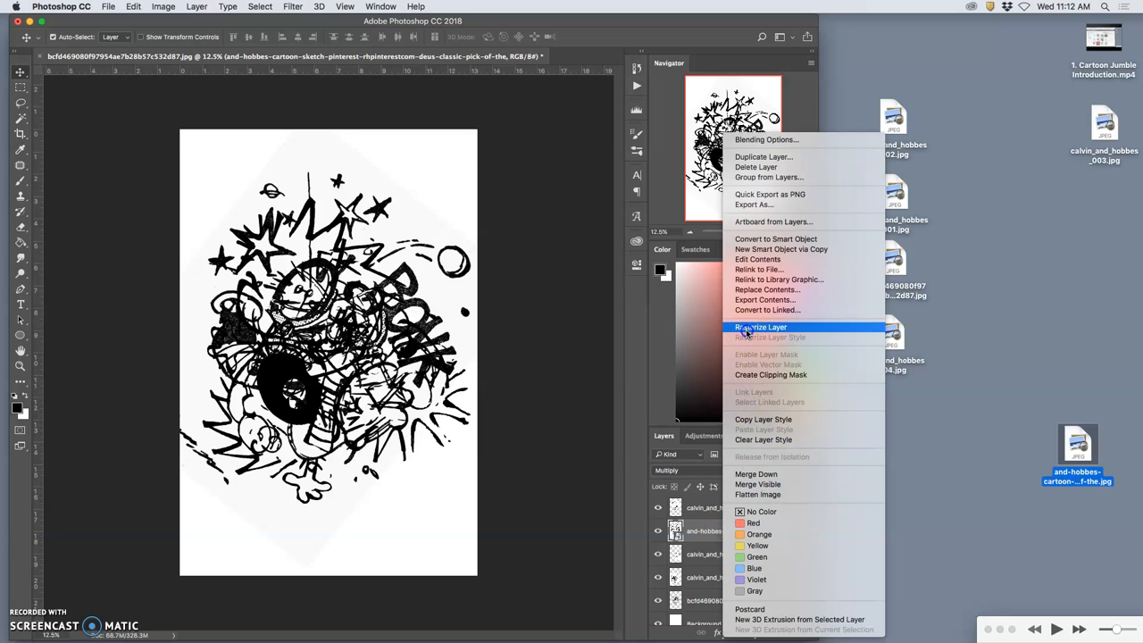
left_click(761, 327)
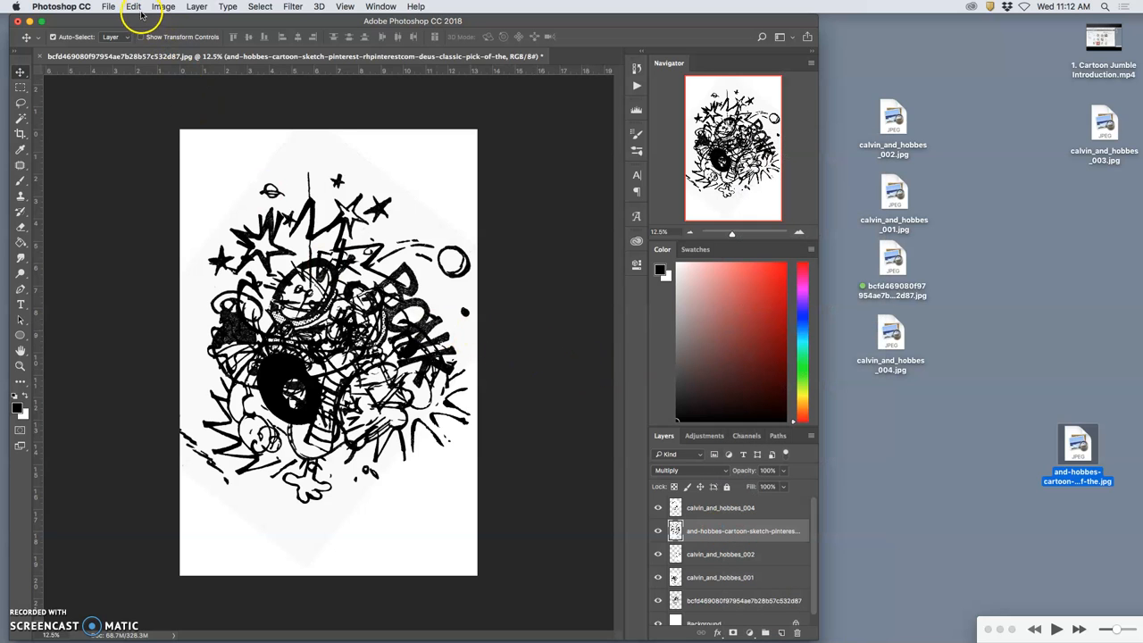
left_click(21, 118)
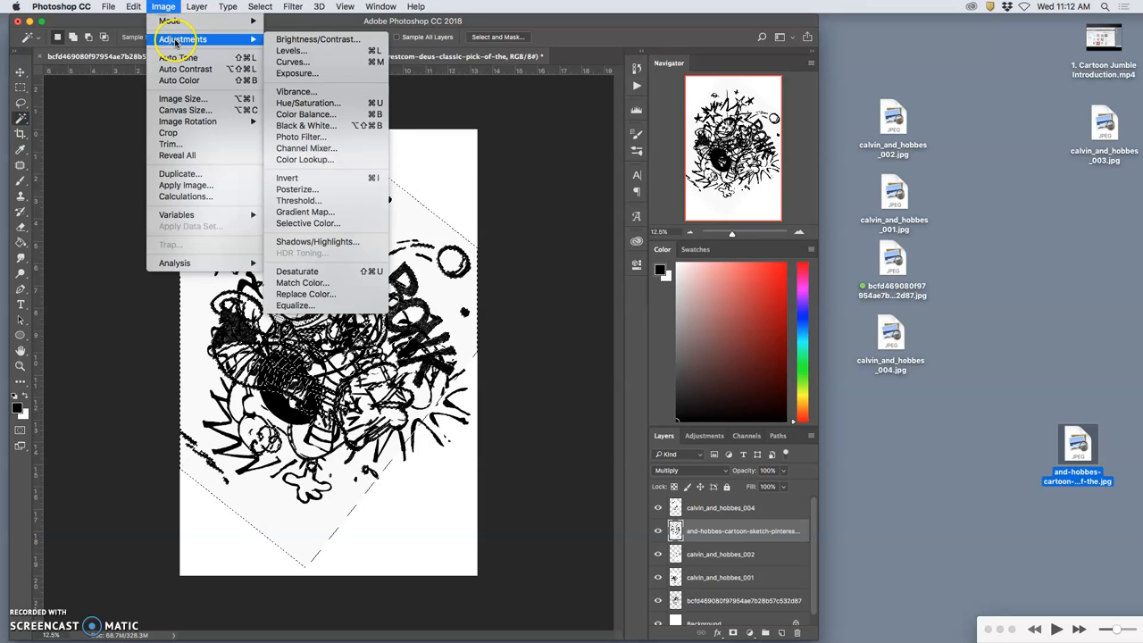
Apply Levels to the BONK scan: input 54 to 220, midtones 0.70, raised output black.
left_click(289, 50)
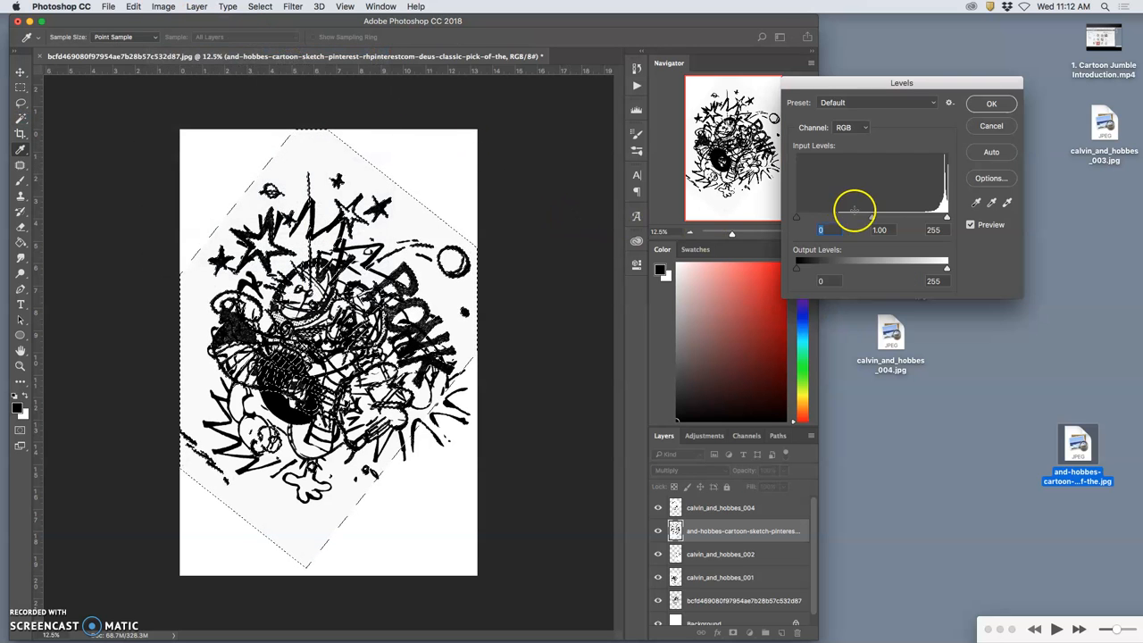
left_click_drag(872, 217, 910, 216)
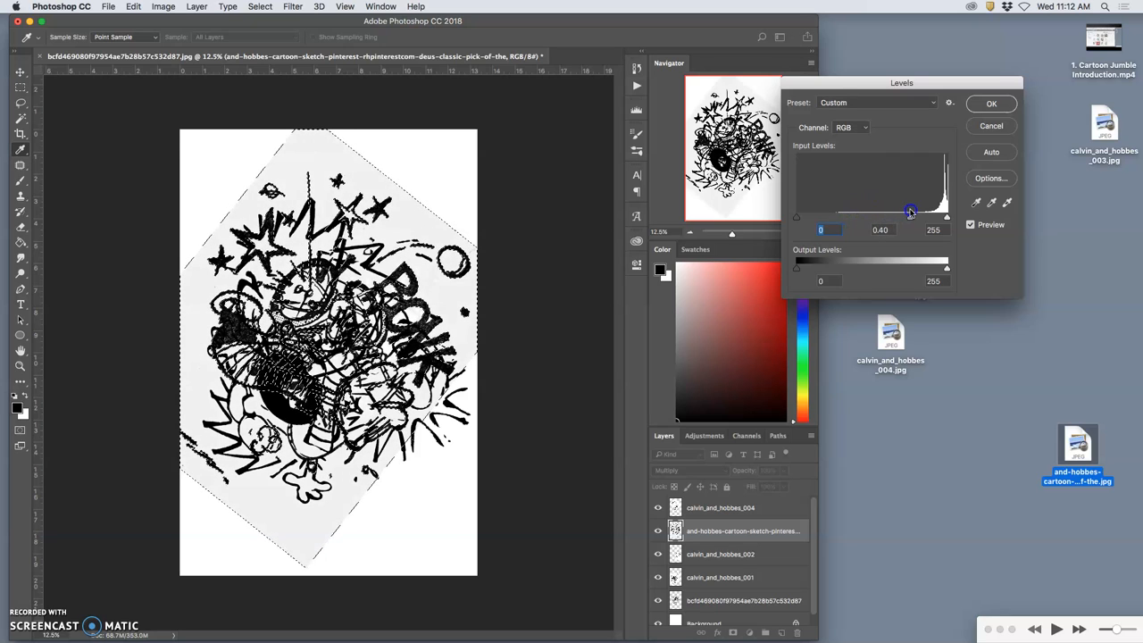
left_click_drag(909, 218, 901, 218)
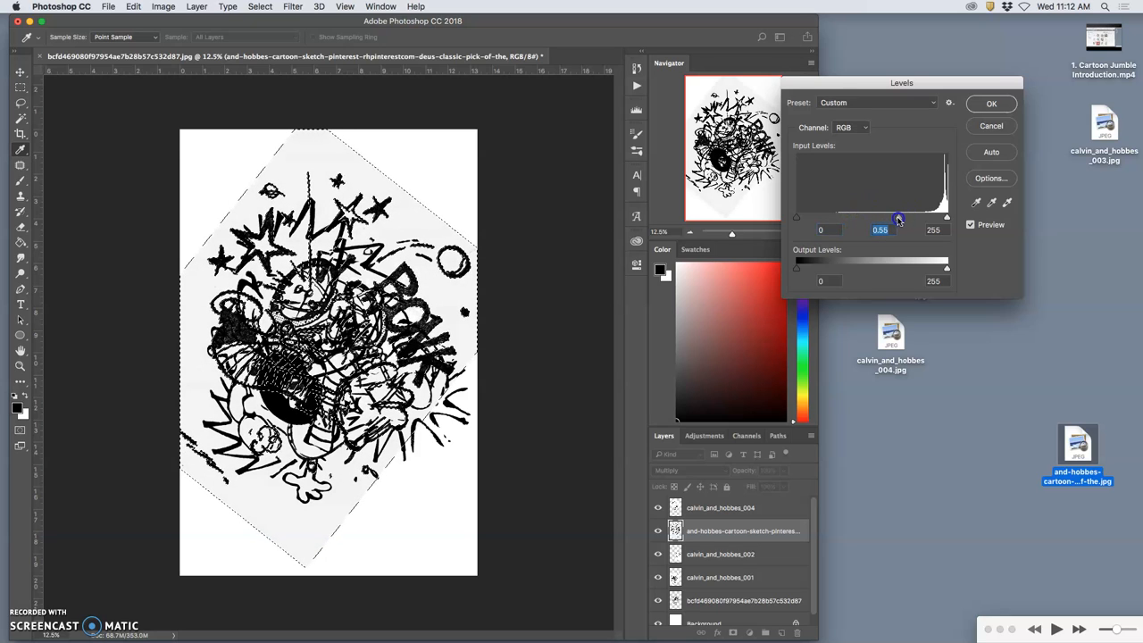
left_click_drag(896, 218, 894, 218)
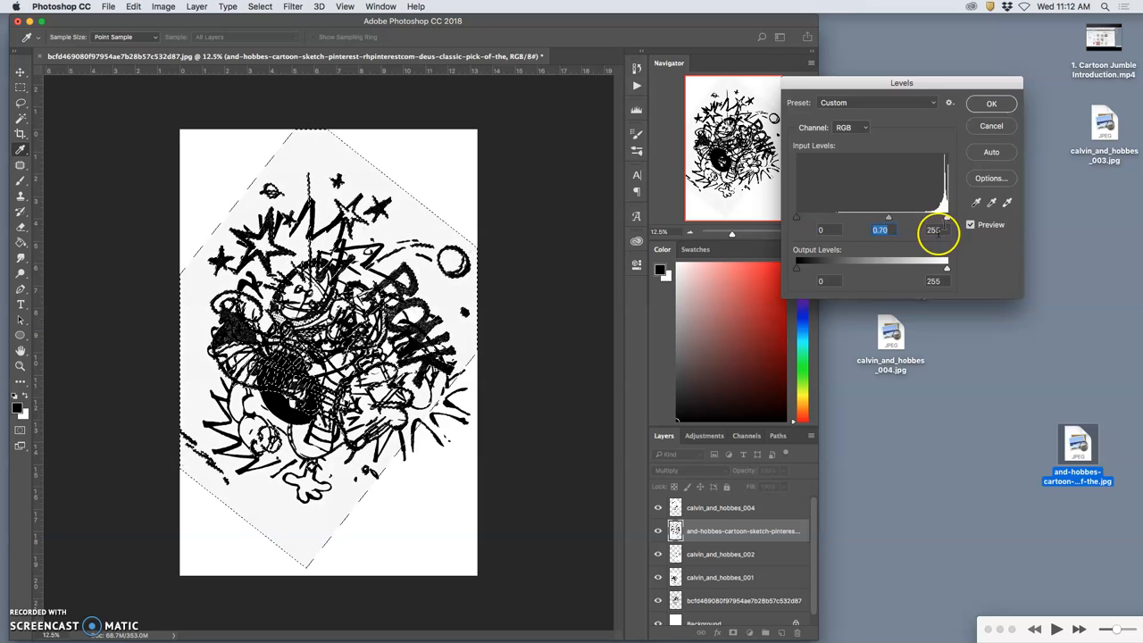
left_click_drag(797, 261, 847, 260)
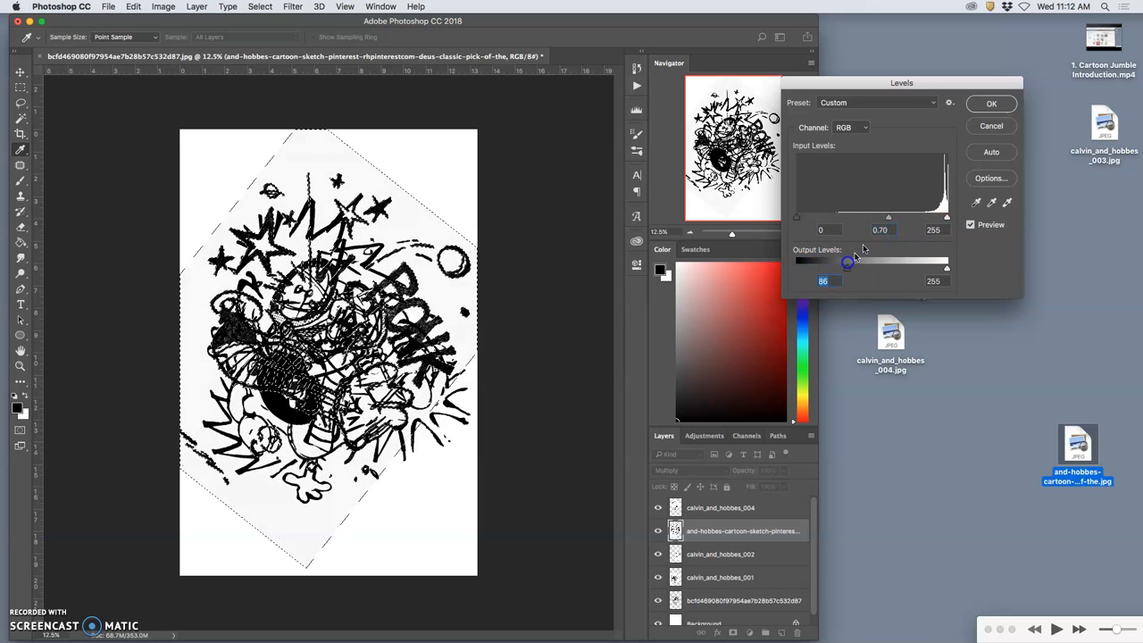
left_click_drag(947, 218, 926, 217)
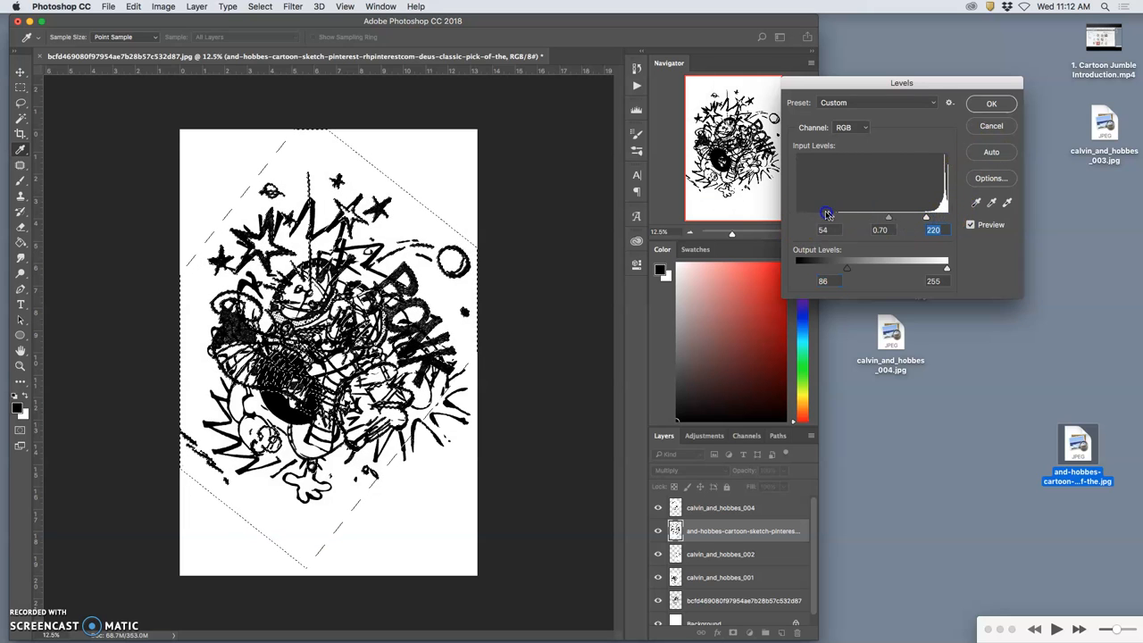
left_click(991, 102)
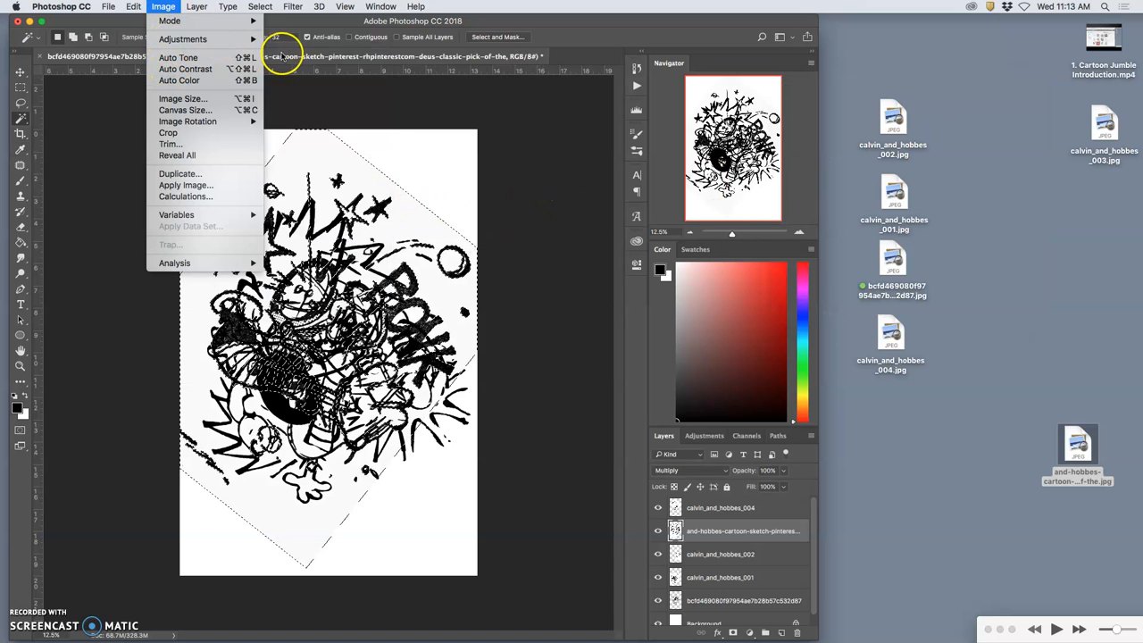
Apply a Brightness/Contrast adjustment so the BONK scan's background fades to white.
left_click(523, 171)
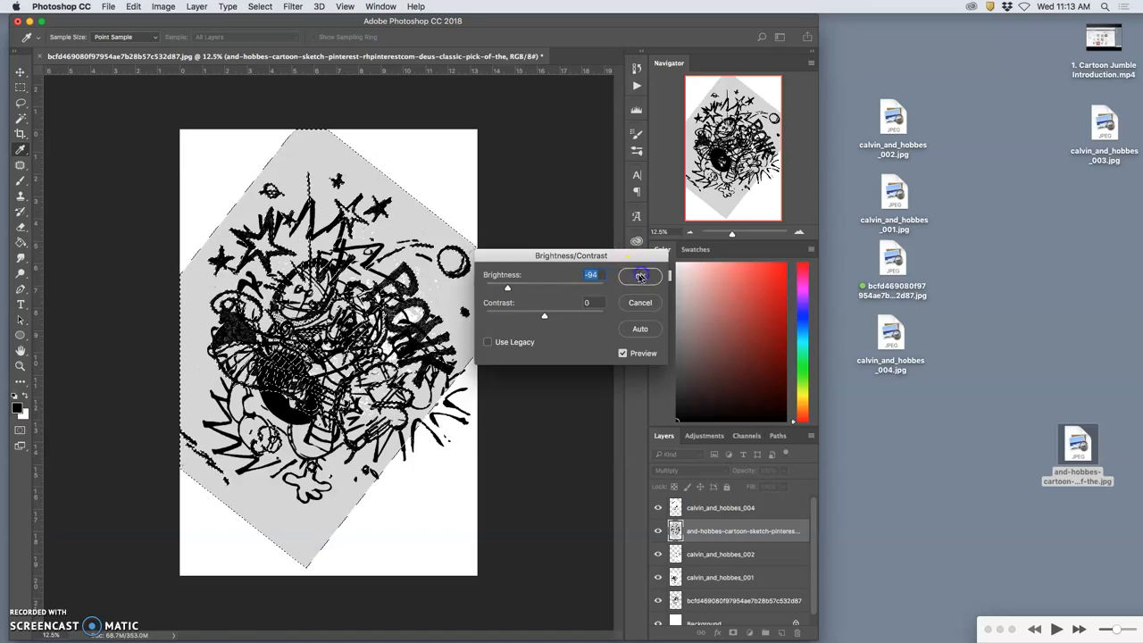
left_click(639, 276)
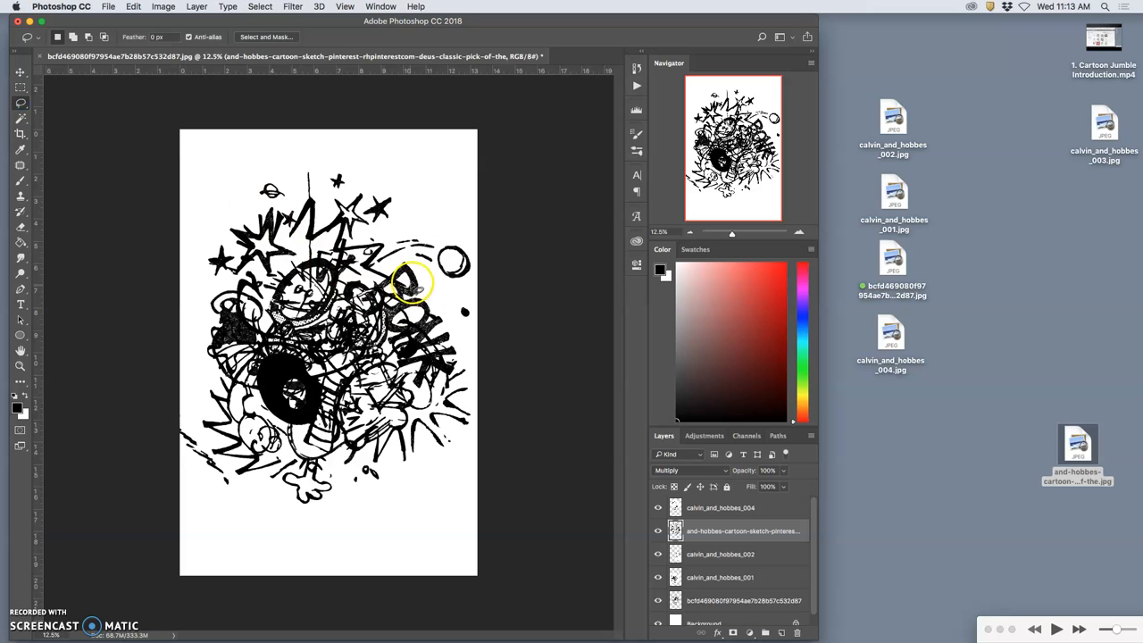
mouse_move(390, 283)
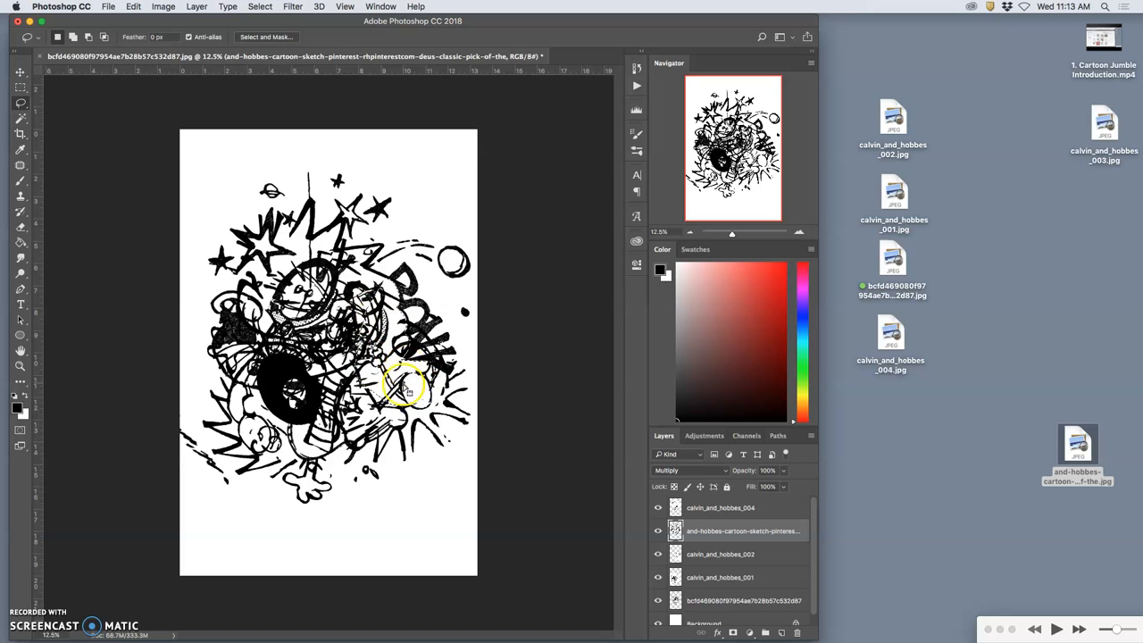
mouse_move(618, 472)
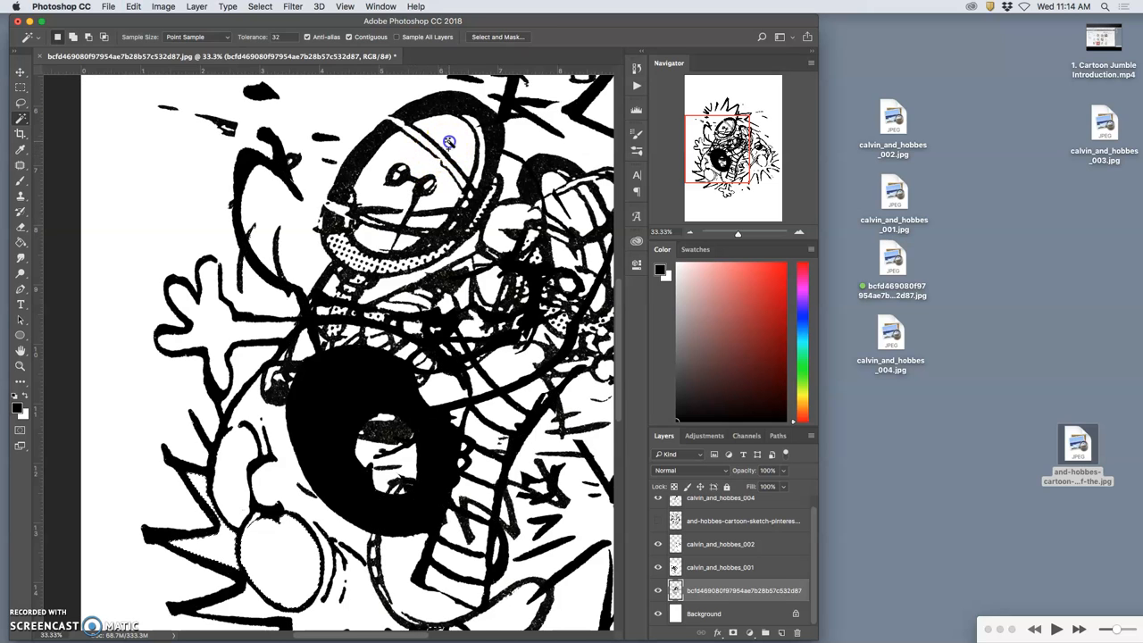
mouse_move(379, 240)
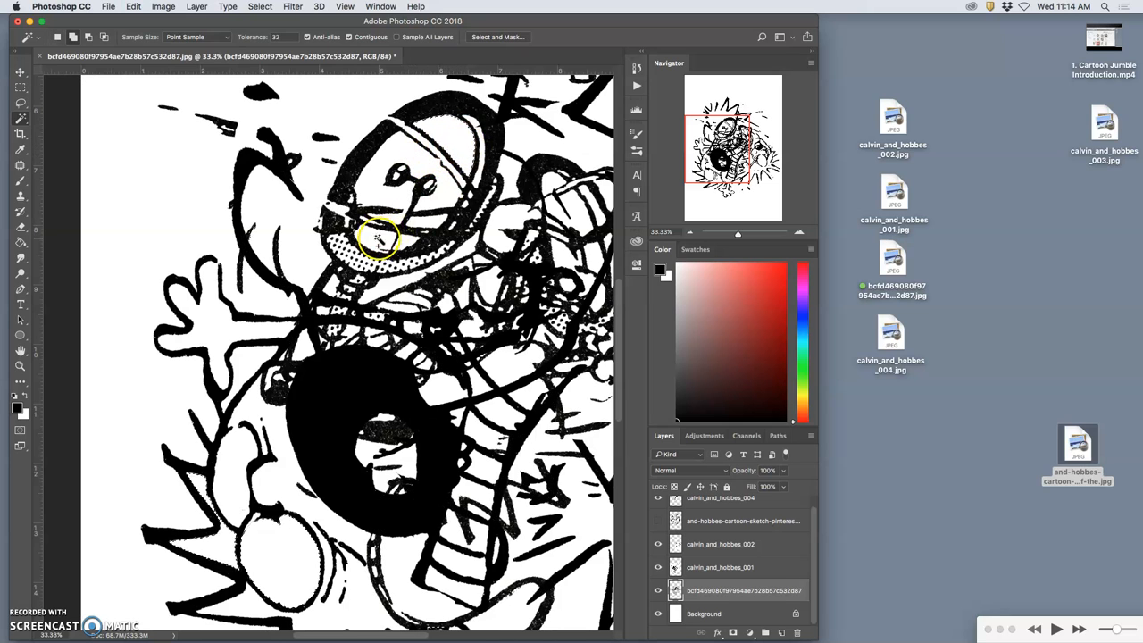